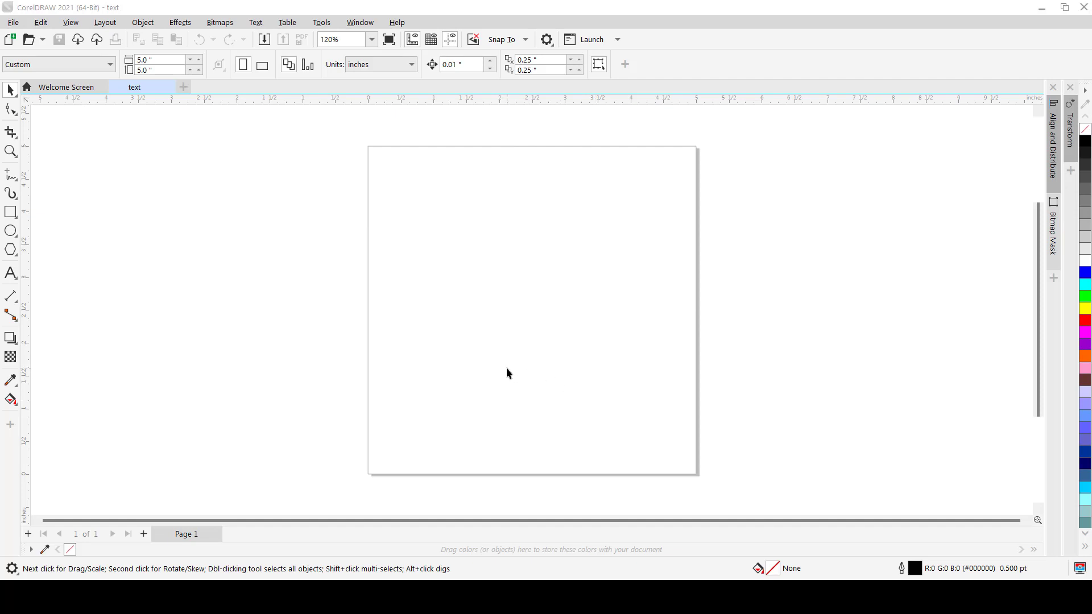
mouse_move(429, 347)
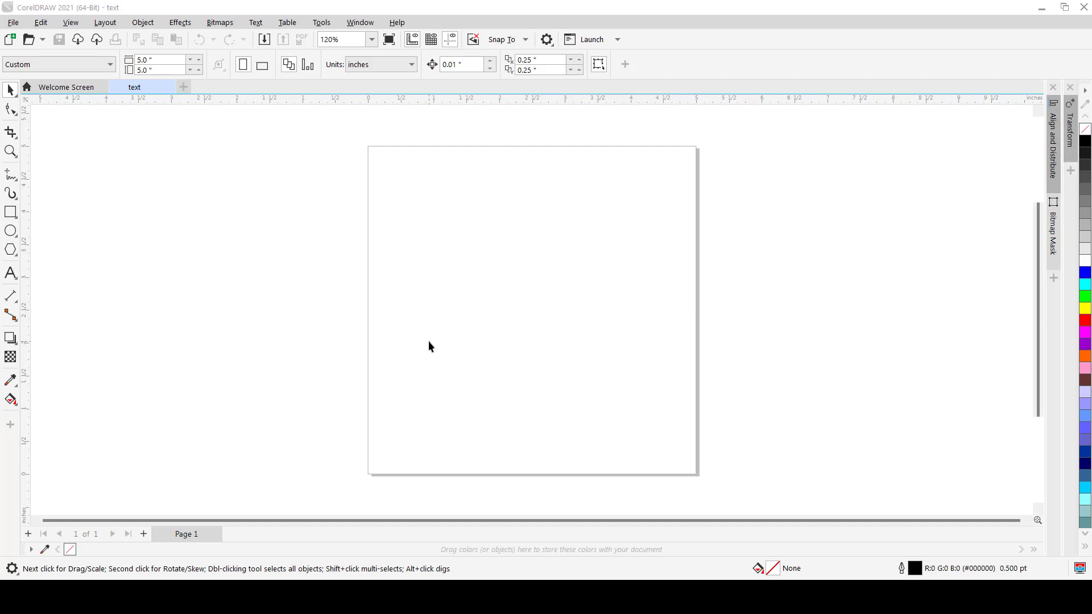
mouse_move(426, 345)
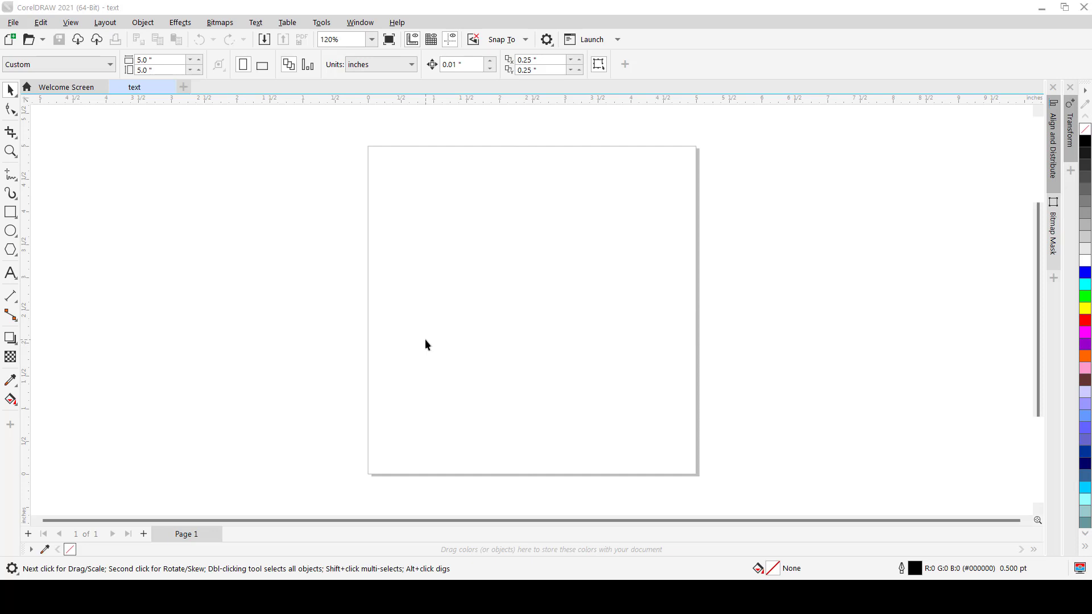
mouse_move(10, 273)
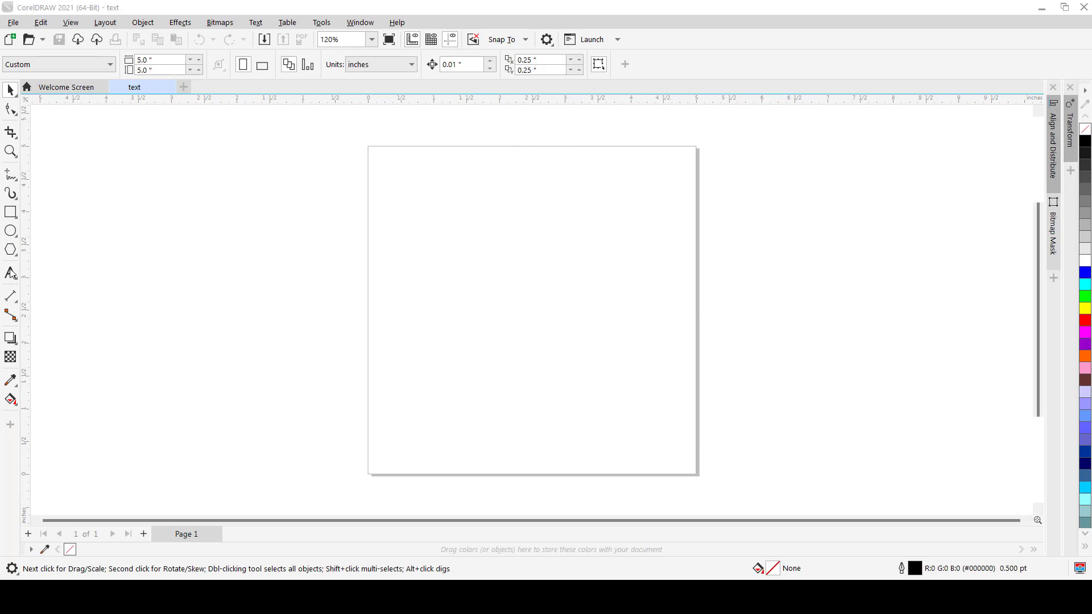
Step: Type 'NO / MORE / WAR!' as three-line text near the page's upper left
left_click(12, 273)
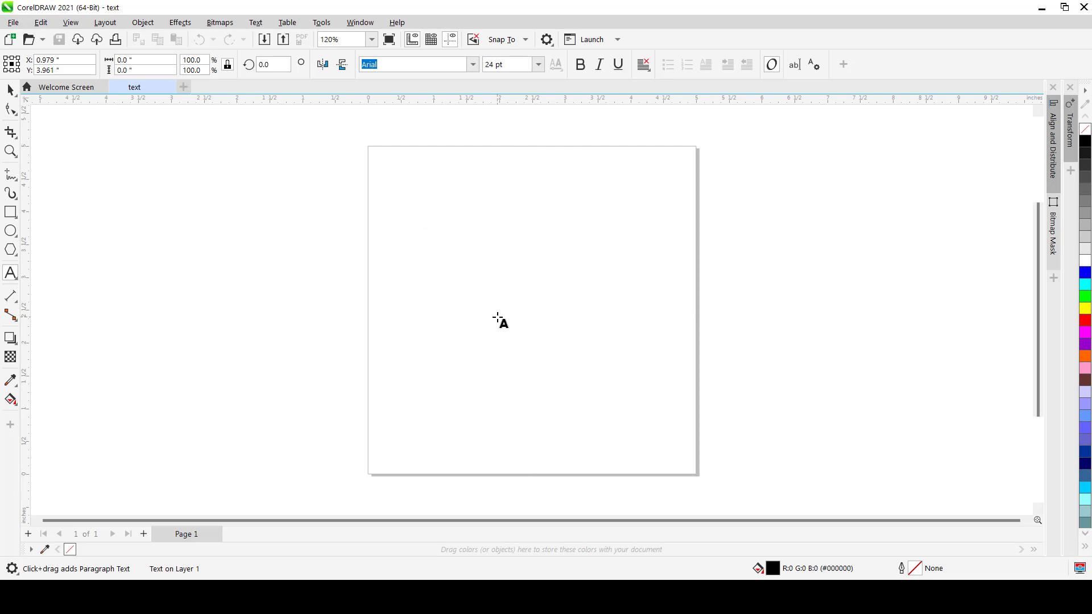
left_click(431, 207)
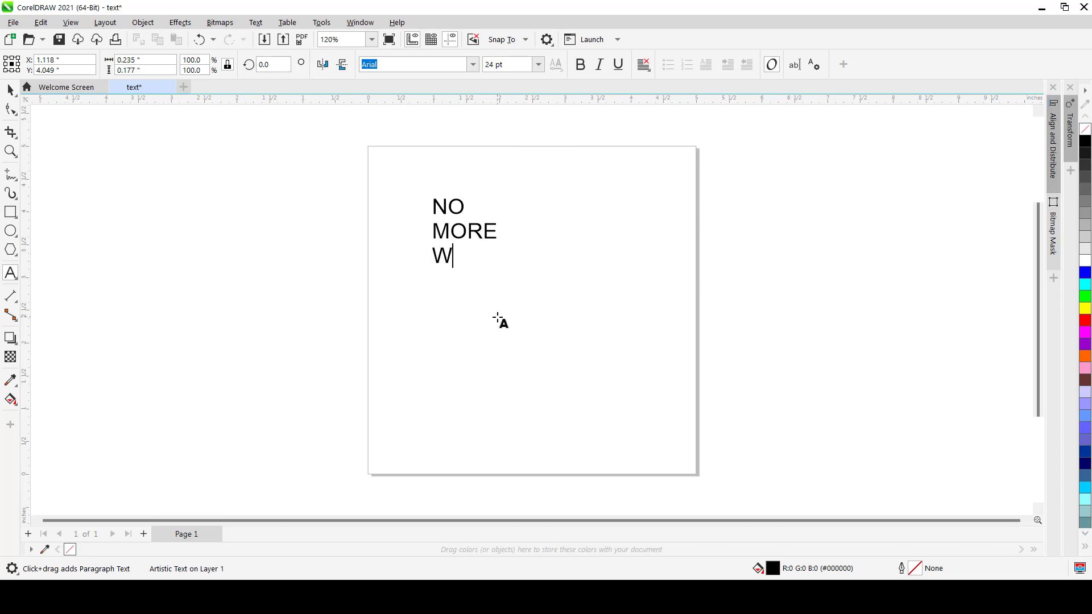
type("AR")
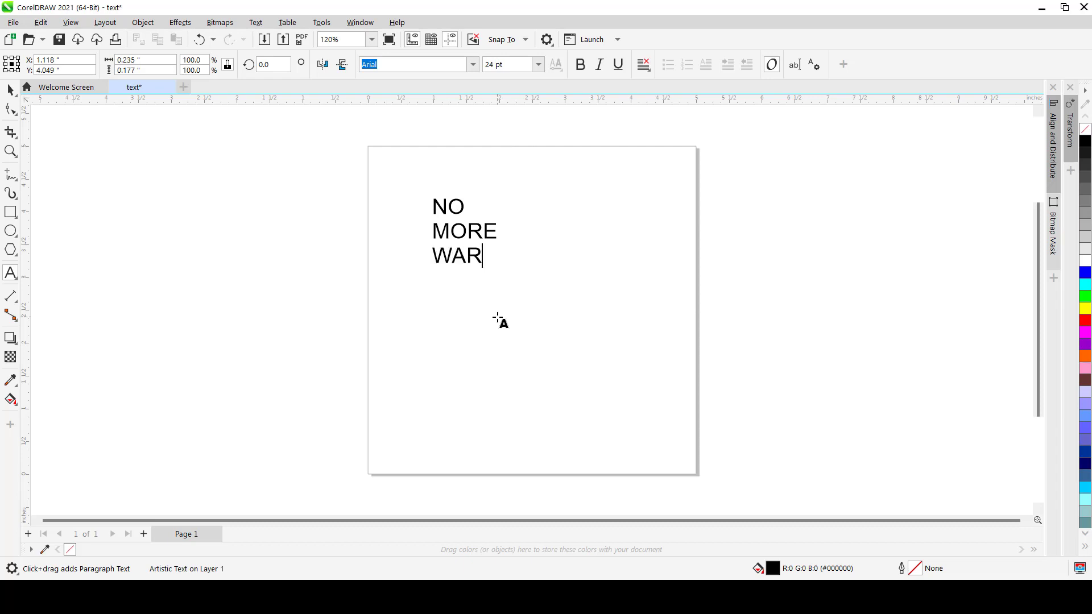
type("!")
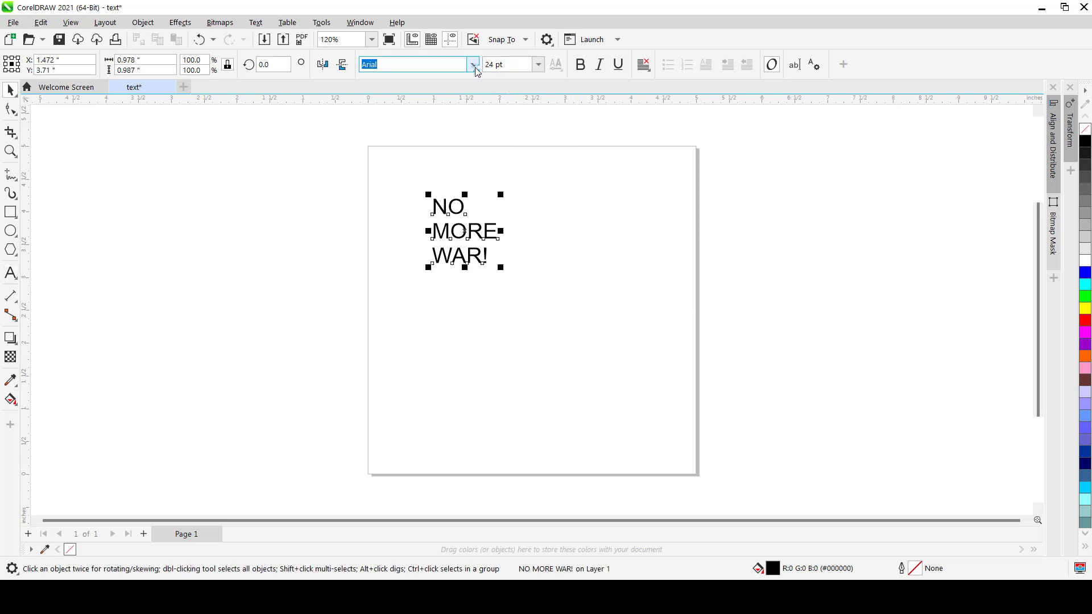
Step: Apply the Intro font to the slogan and scale it up to about 51 pt
left_click(474, 64)
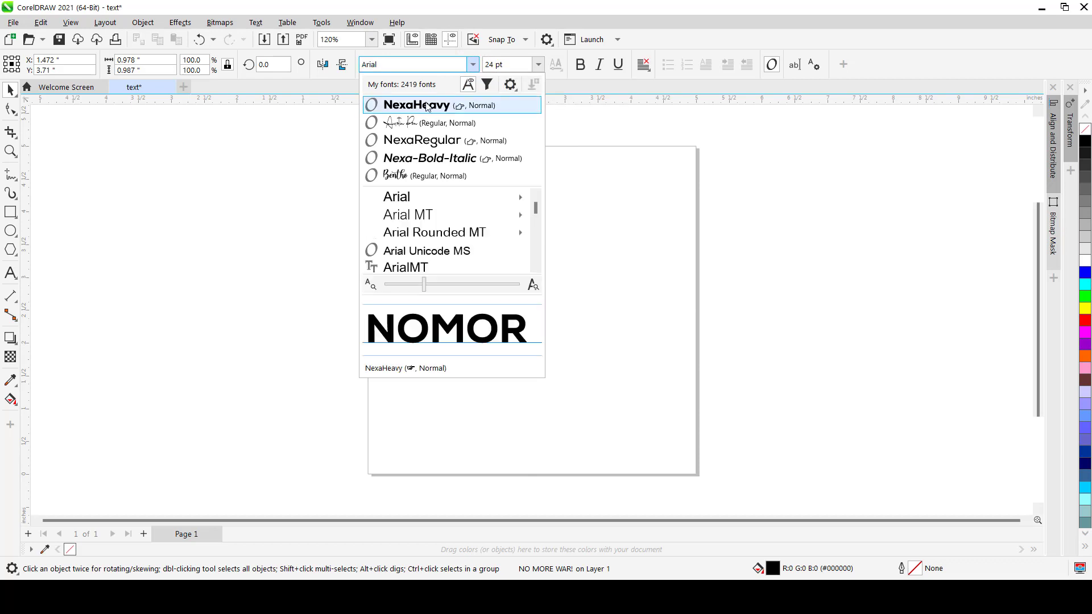
left_click(415, 105)
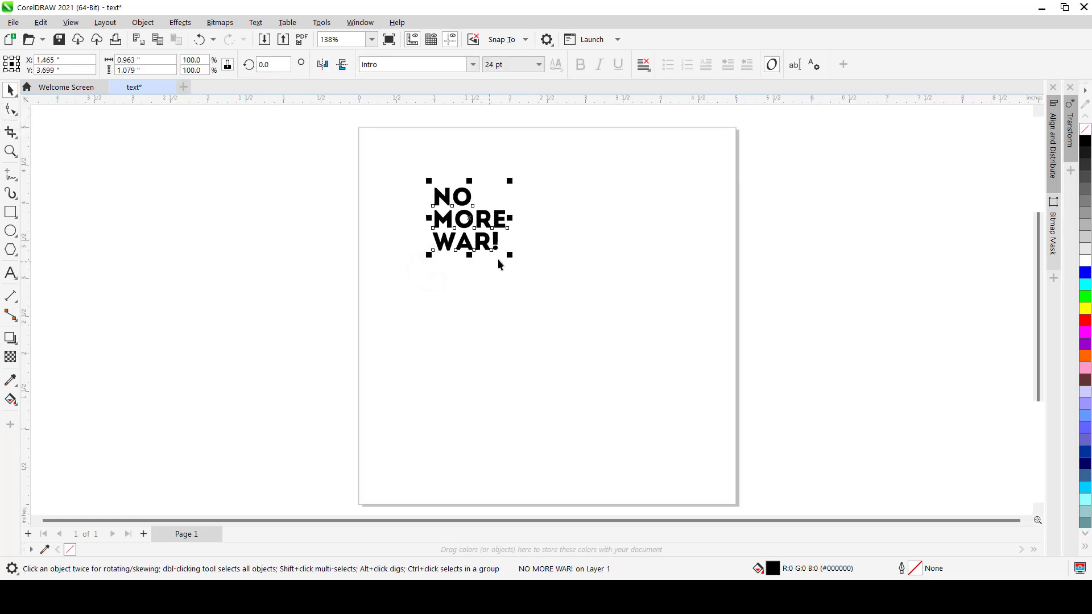
left_click_drag(509, 261, 592, 332)
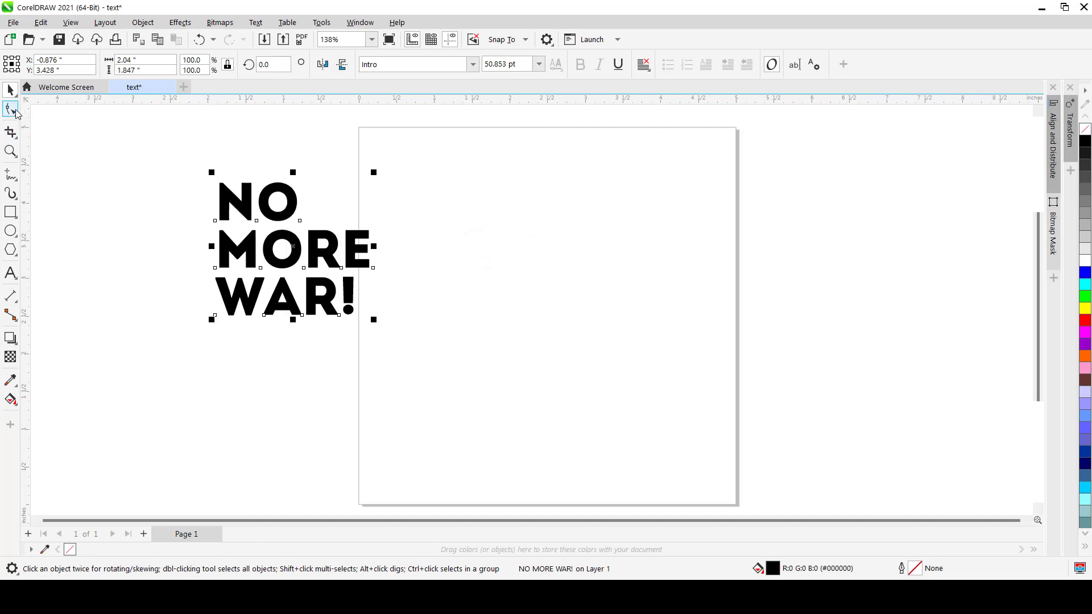
left_click(11, 109)
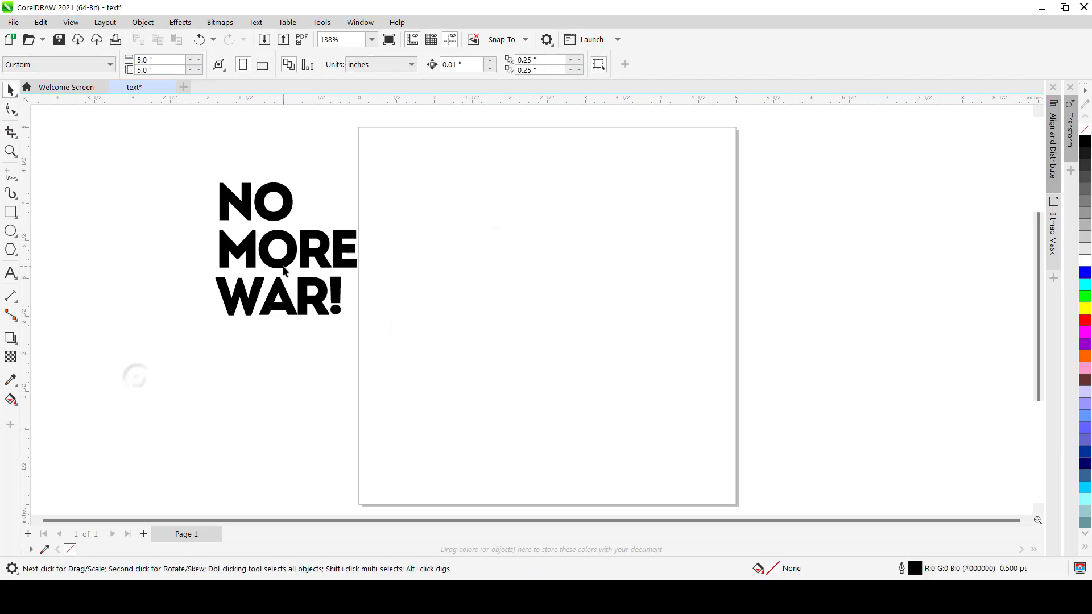
Step: Draw a circle about 2.9 inches wide in the middle of the page
left_click(283, 244)
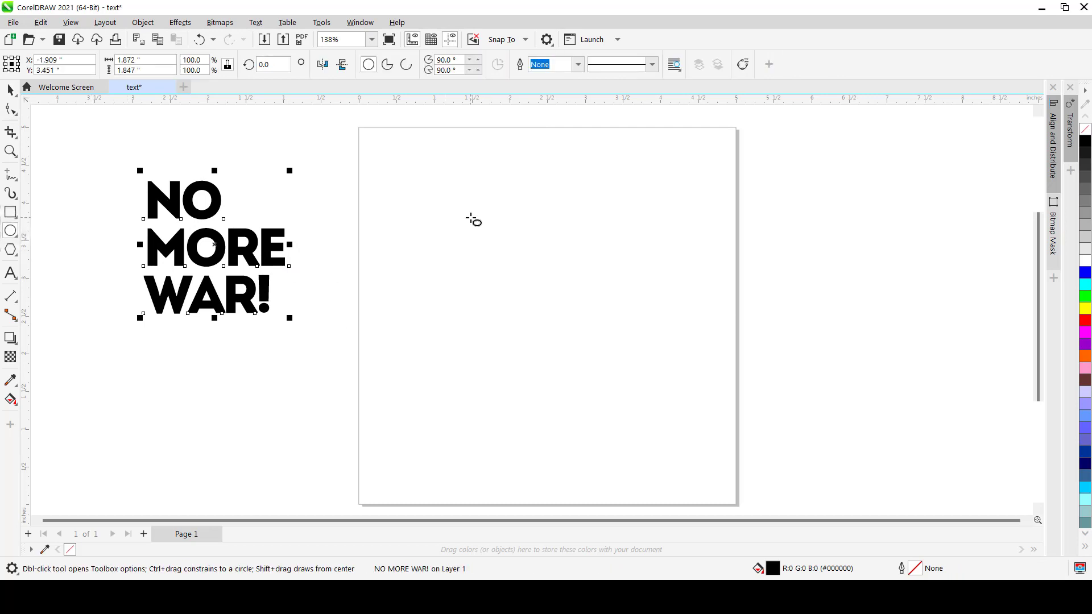
mouse_move(446, 247)
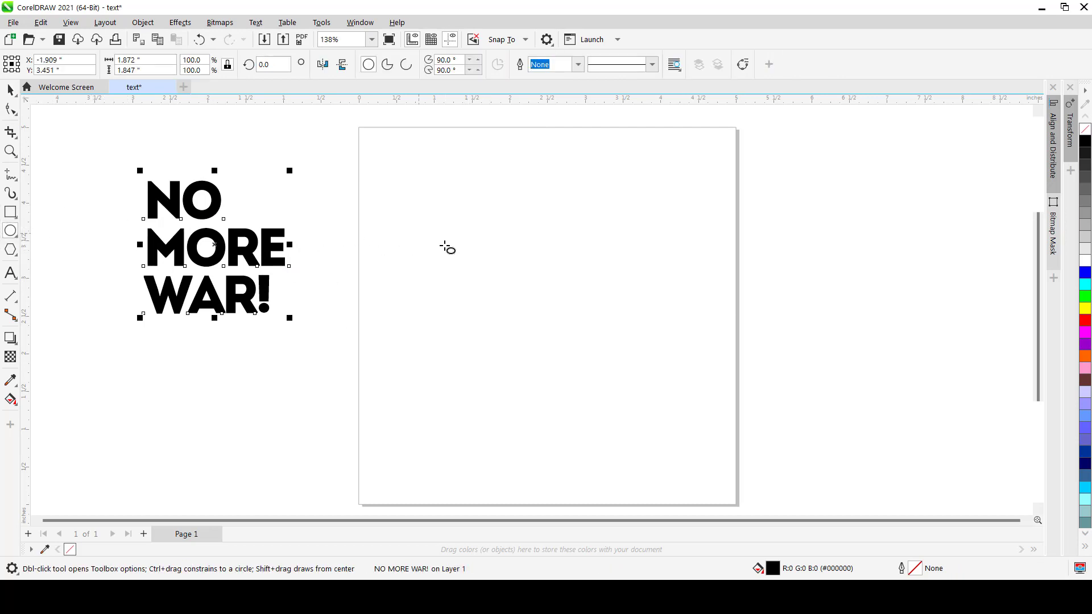
left_click_drag(435, 210, 637, 422)
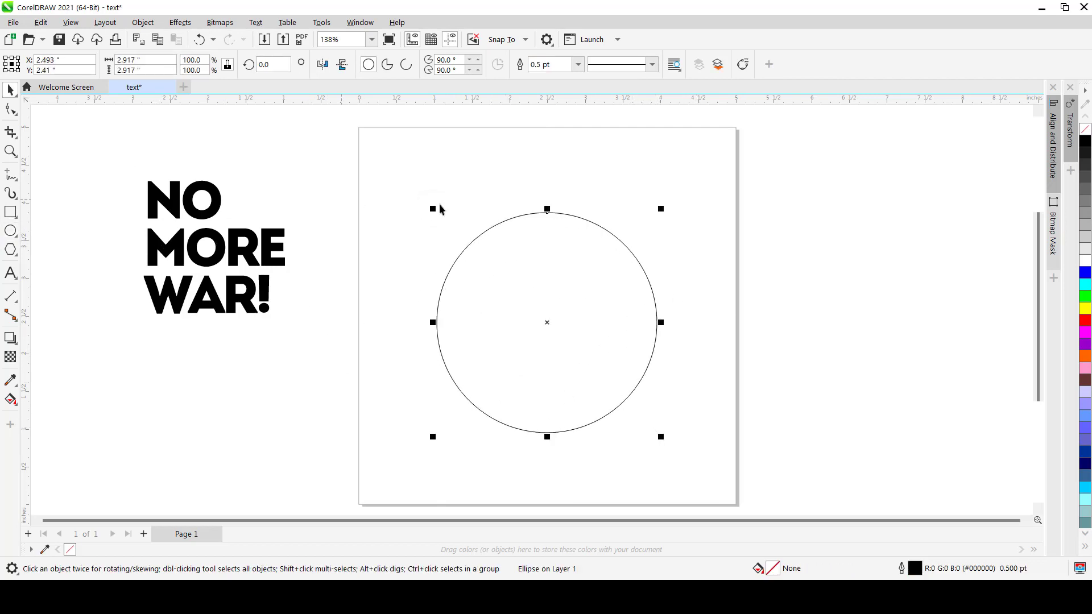
mouse_move(773, 261)
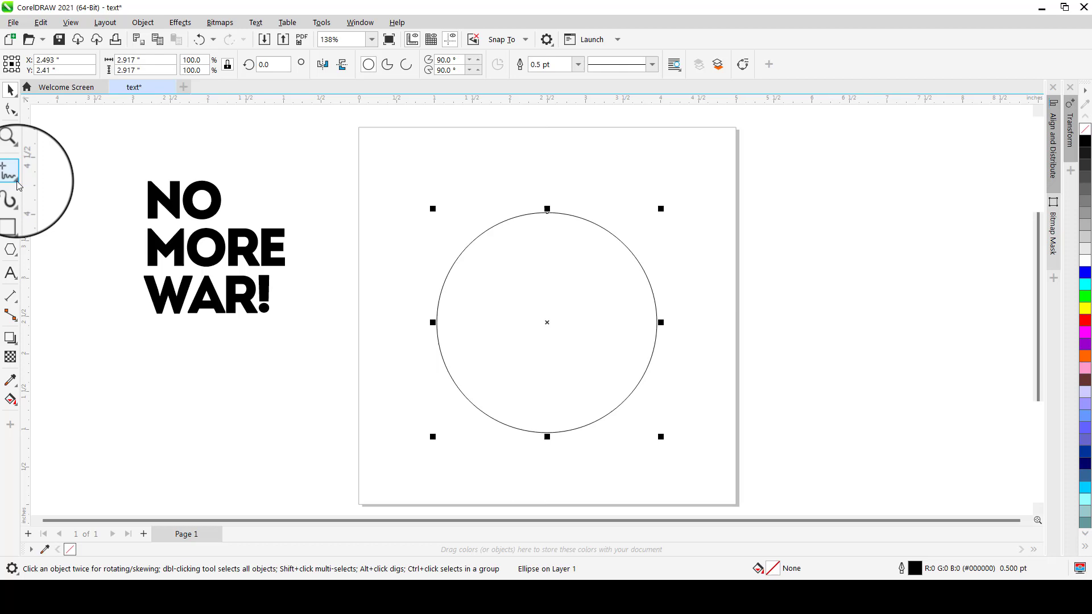
Step: Choose the Knife tool from the toolbox flyout
left_click(11, 130)
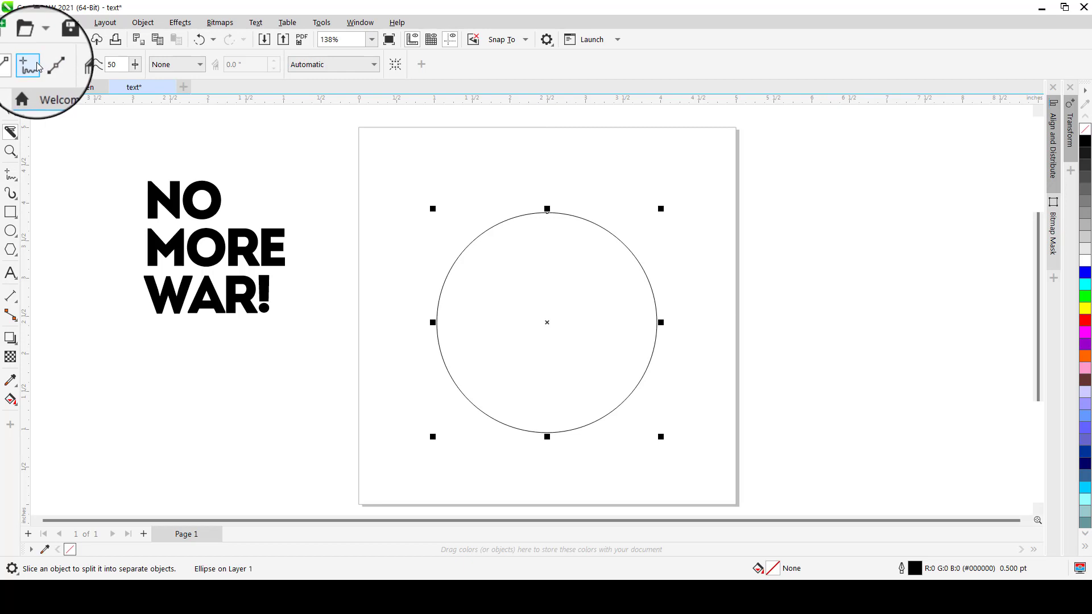
mouse_move(31, 65)
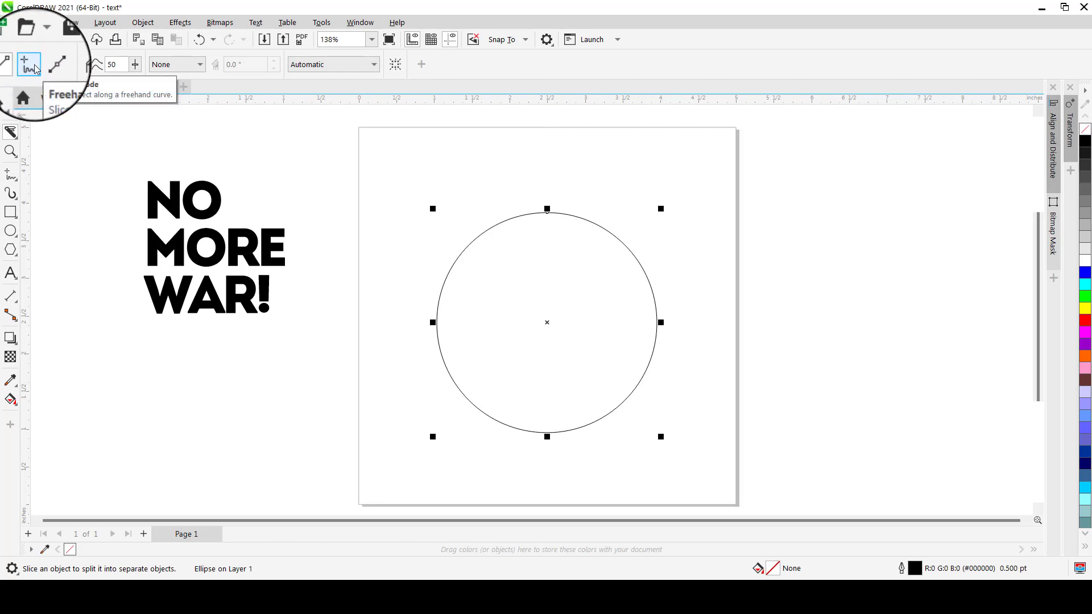
mouse_move(73, 65)
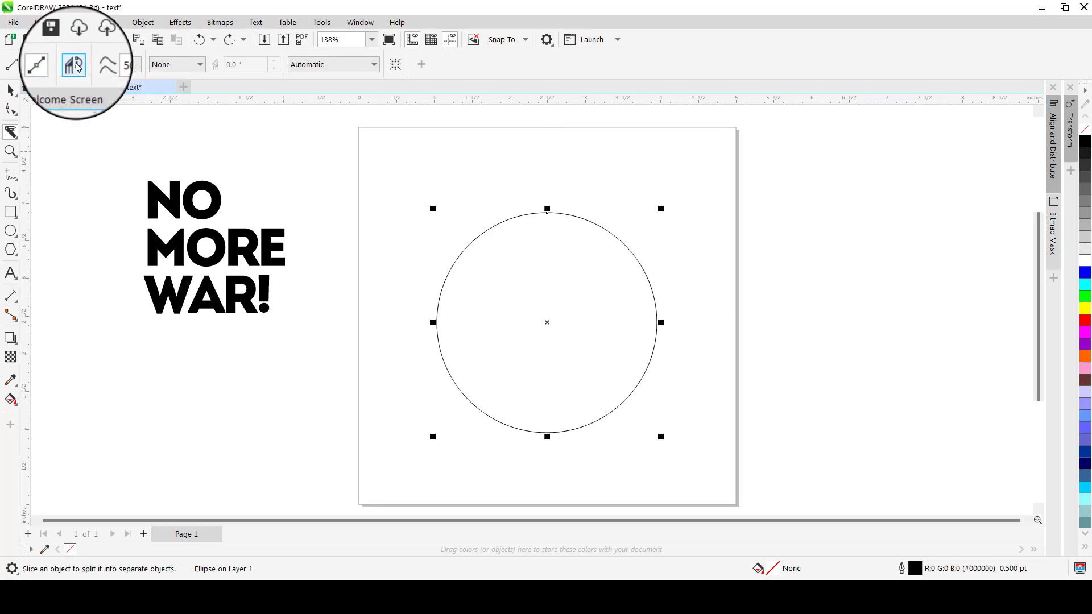
mouse_move(74, 64)
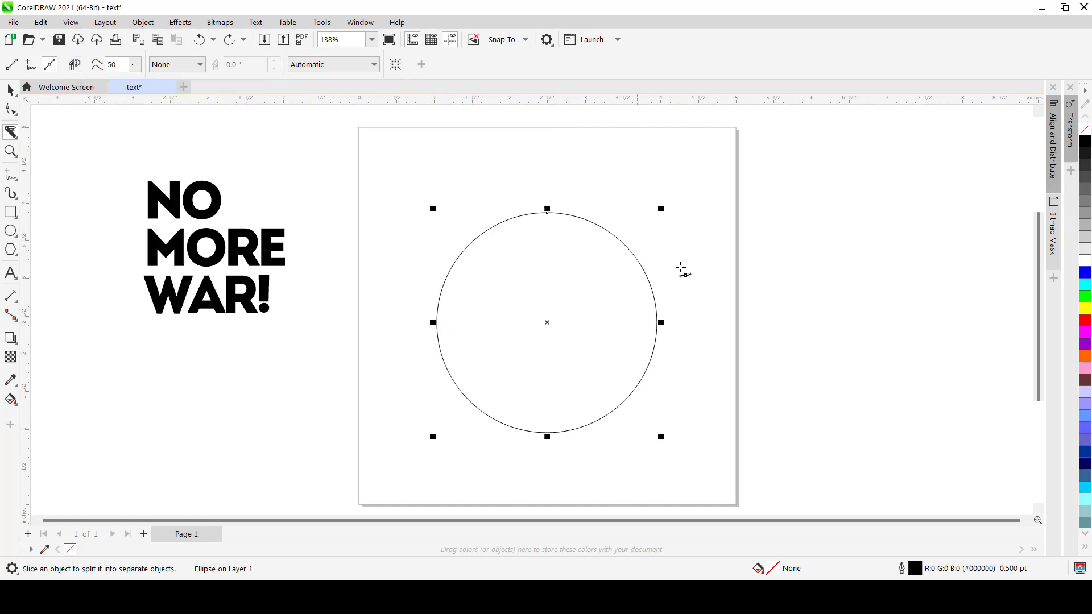
mouse_move(484, 282)
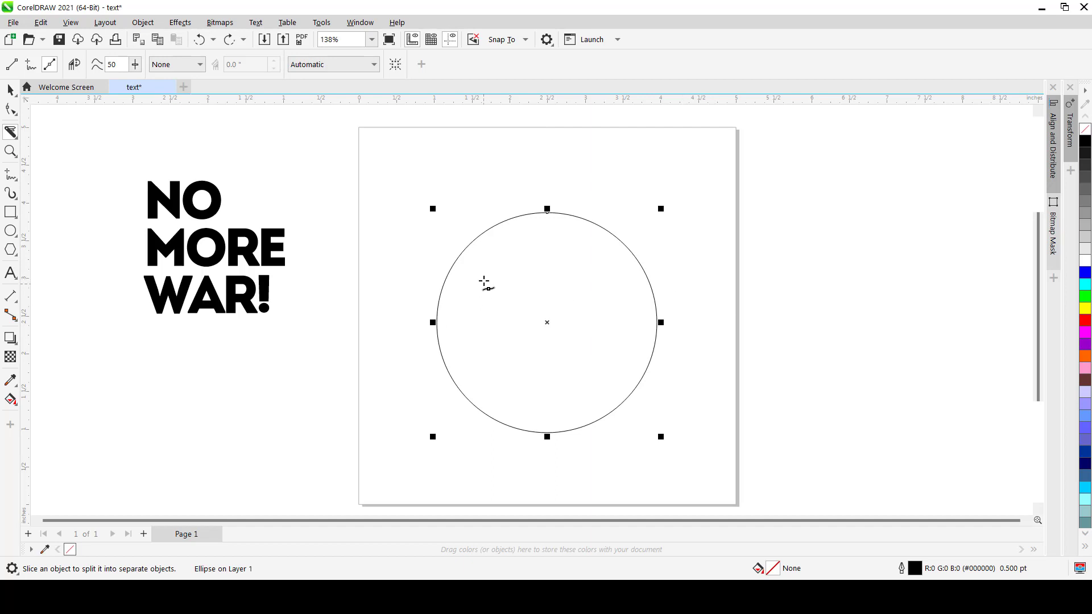
mouse_move(432, 307)
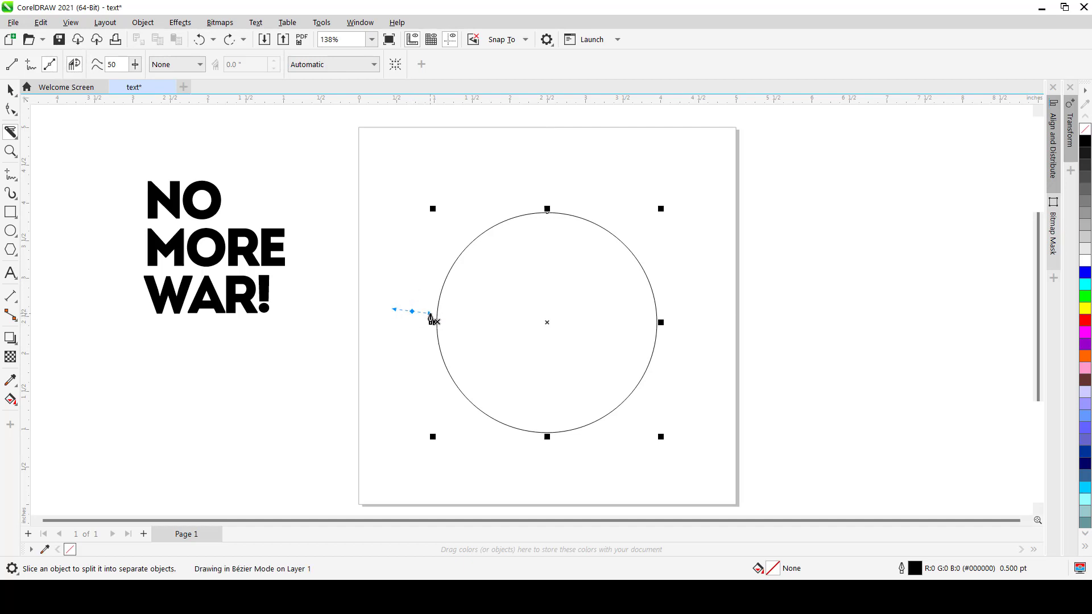
Step: Slice the circle with two curved Knife cuts, undoing a straight cut attempt
left_click_drag(428, 319, 480, 300)
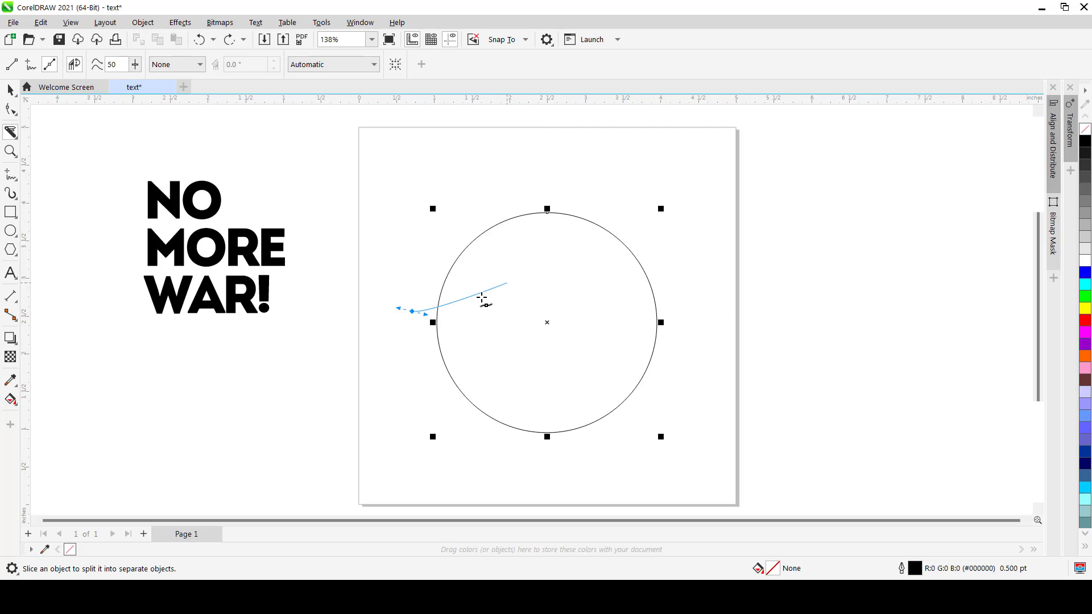
left_click_drag(483, 299, 618, 277)
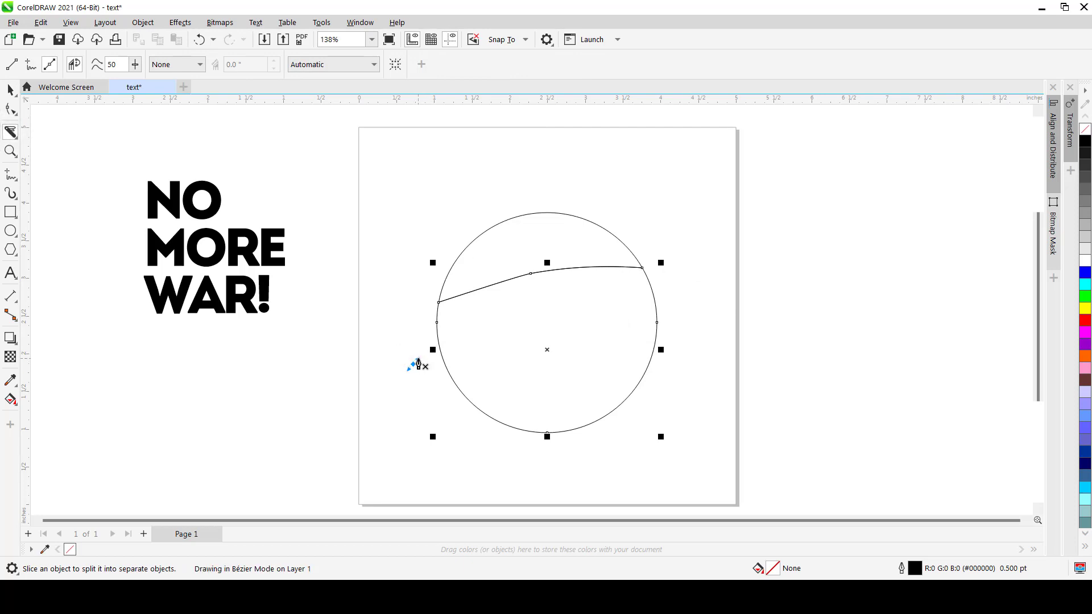
left_click_drag(415, 365, 676, 331)
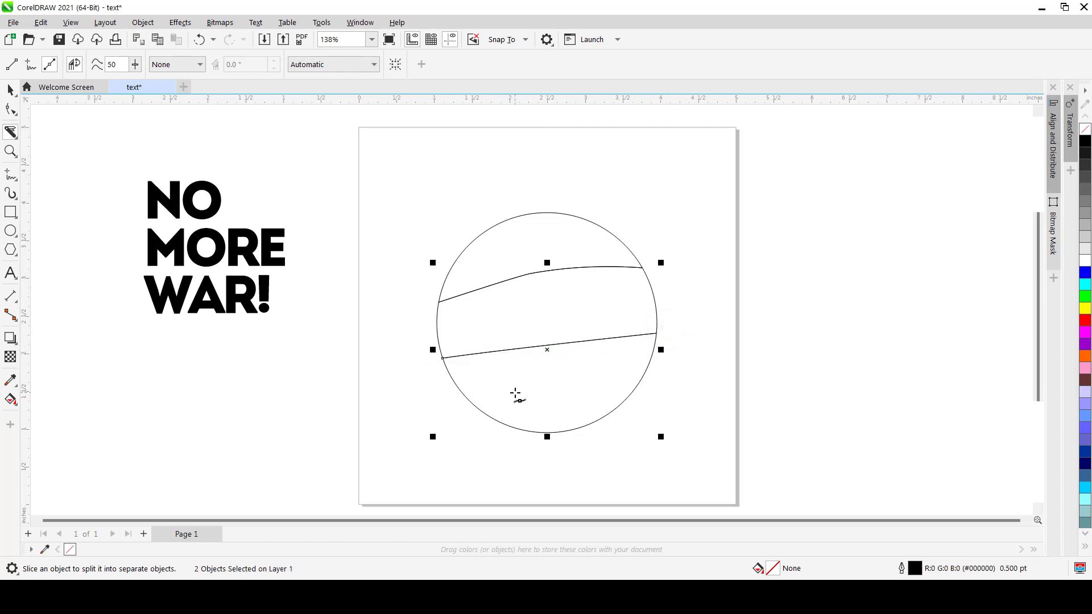
key("ctrl+z")
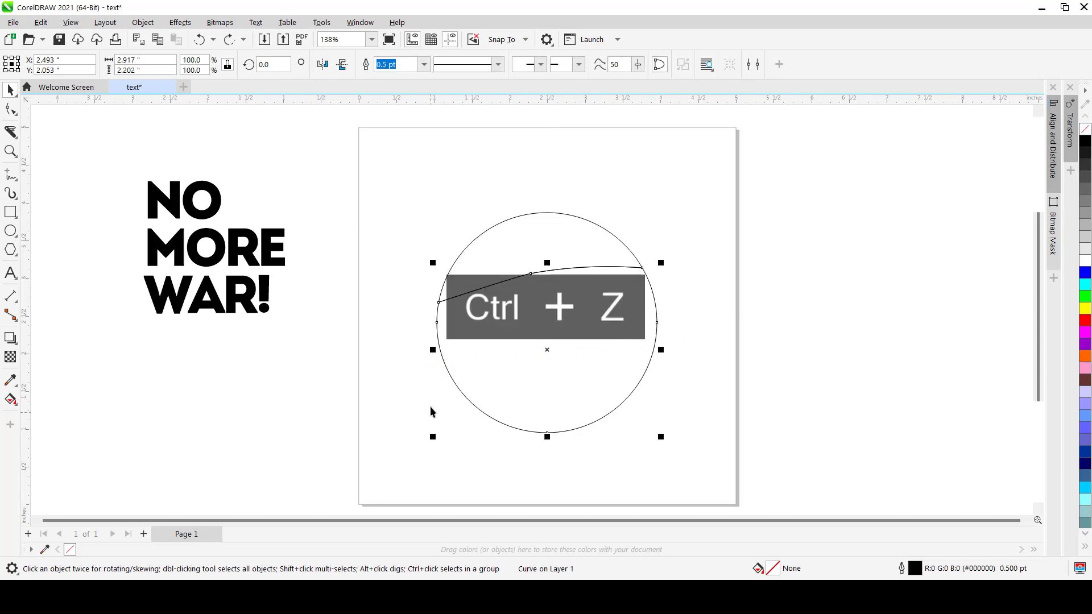
key("ctrl+z")
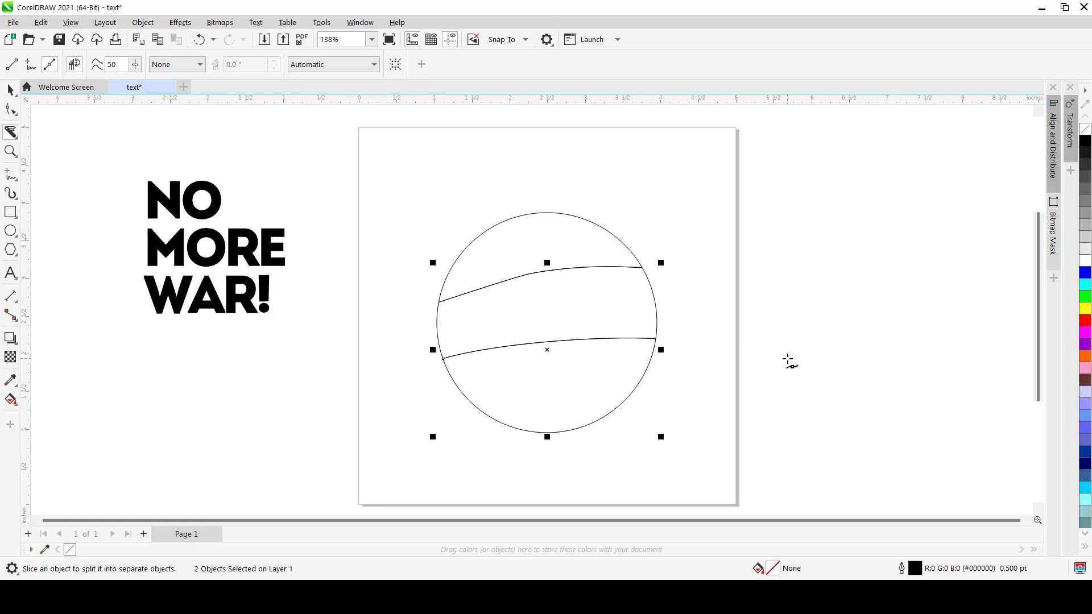
Step: Move the top circle slice up and the bottom slice down to leave gaps
key("ctrl+space")
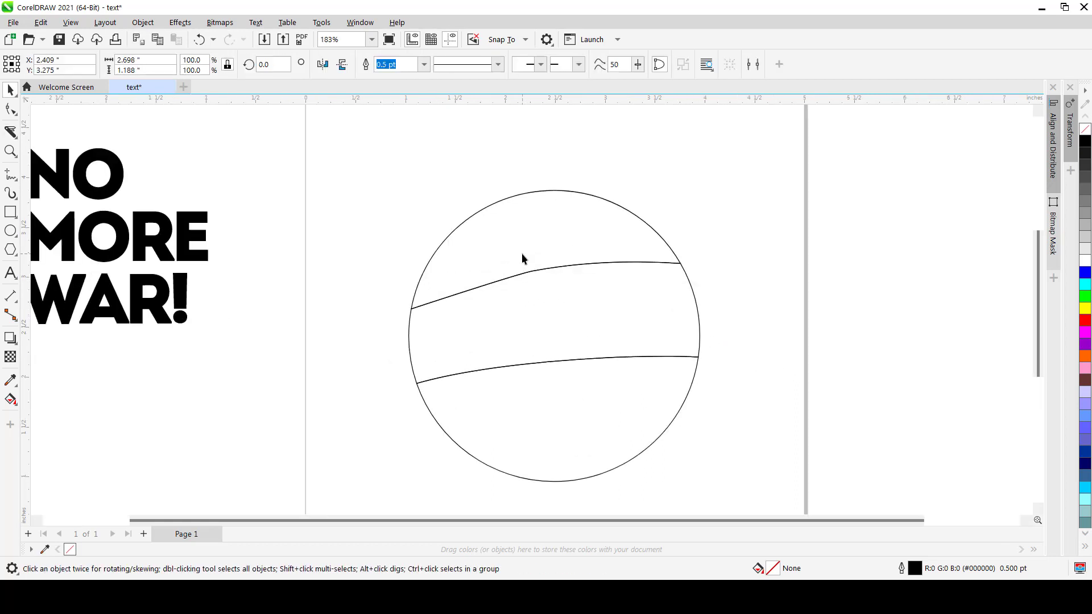
left_click(526, 240)
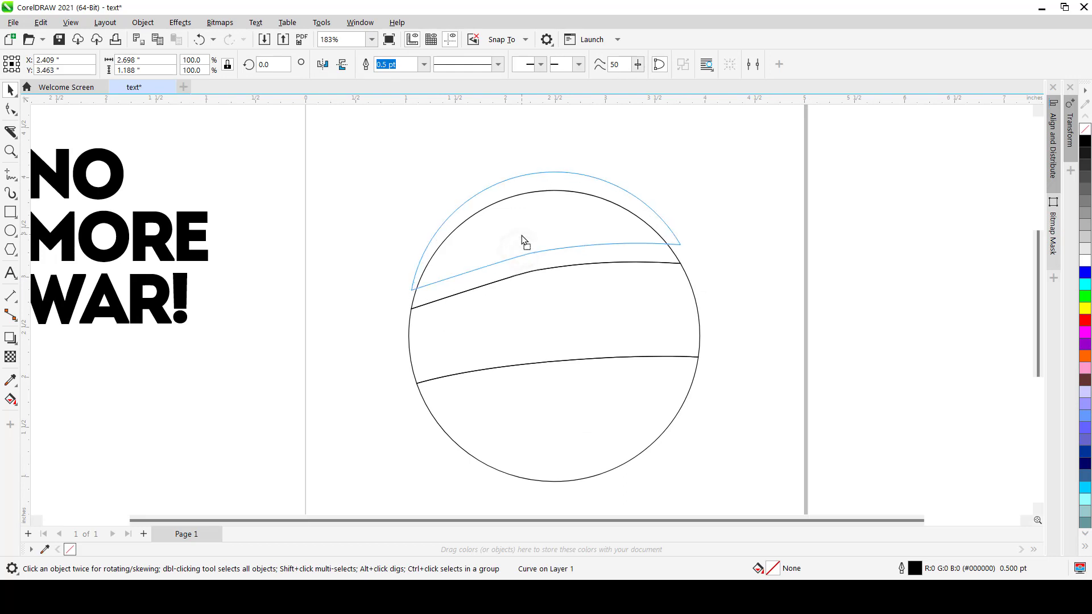
left_click(526, 240)
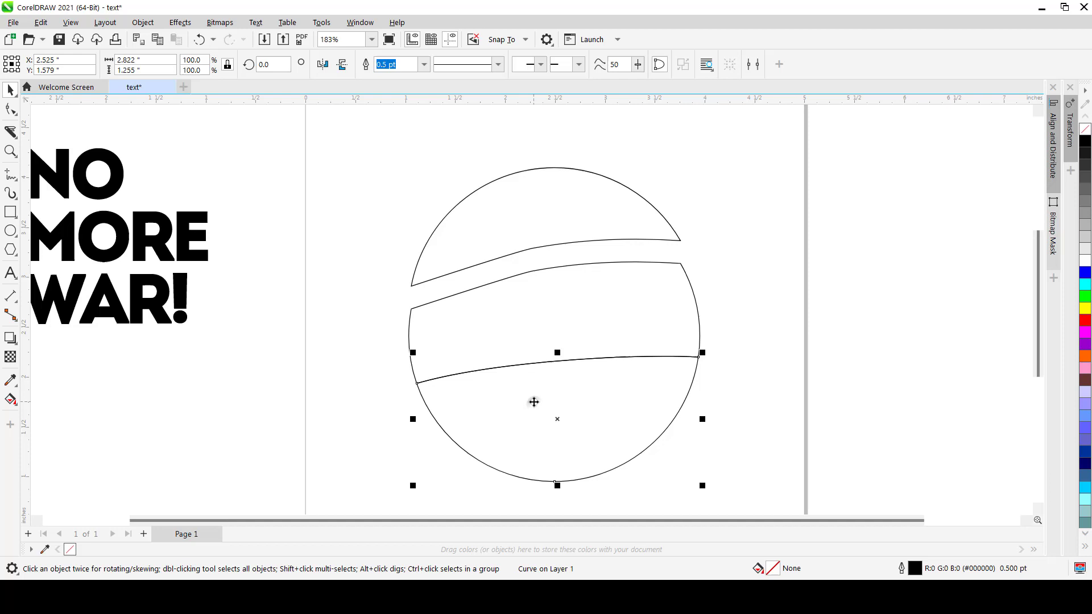
left_click_drag(535, 402, 557, 437)
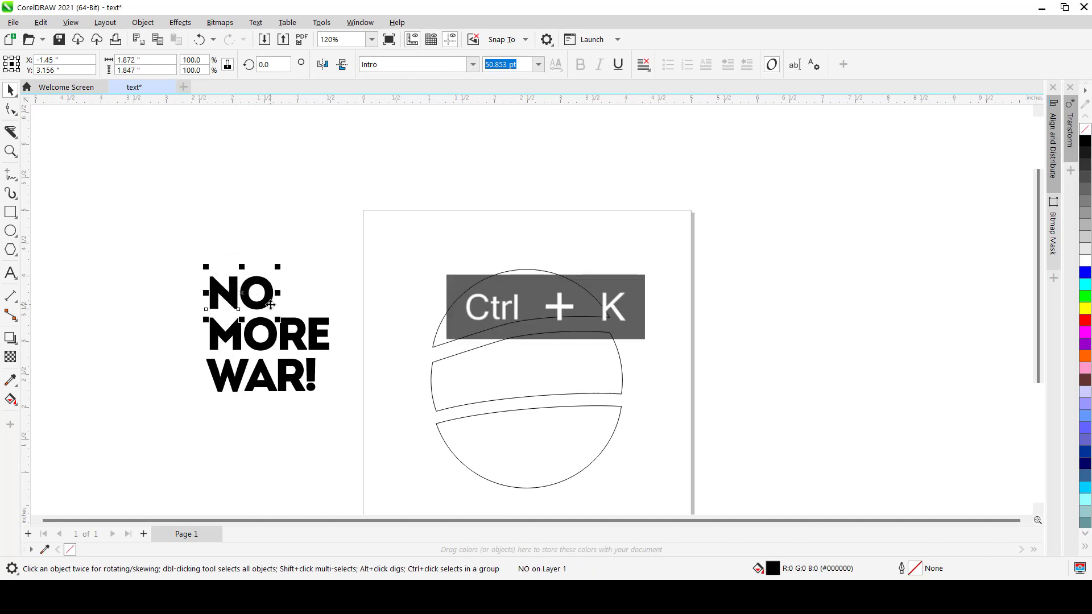
Step: Break the text apart and envelope NO from the top slice with Vertical mapping
key("ctrl+k")
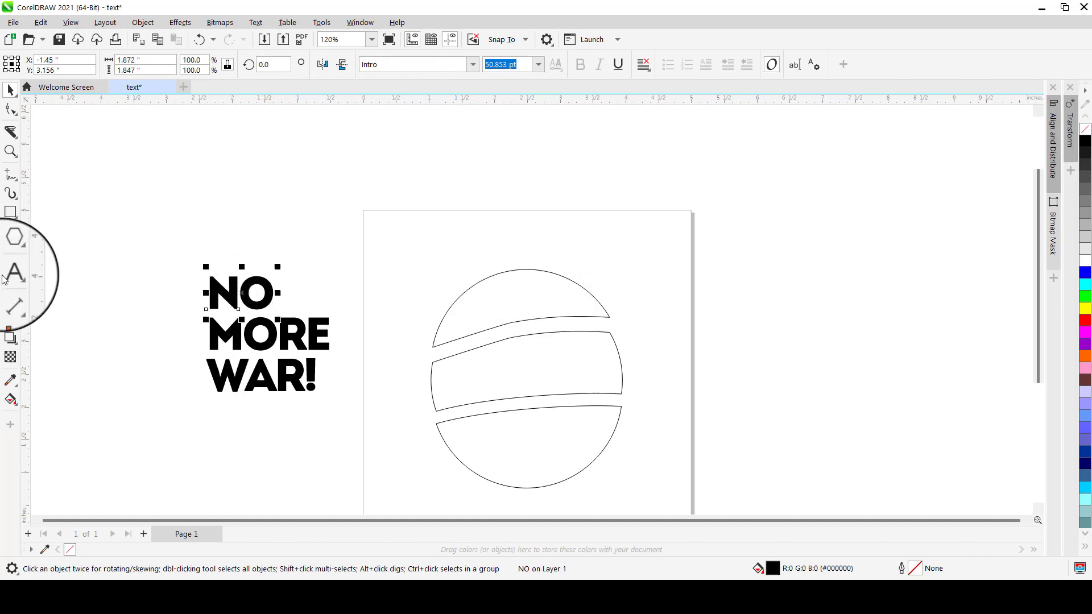
left_click(11, 337)
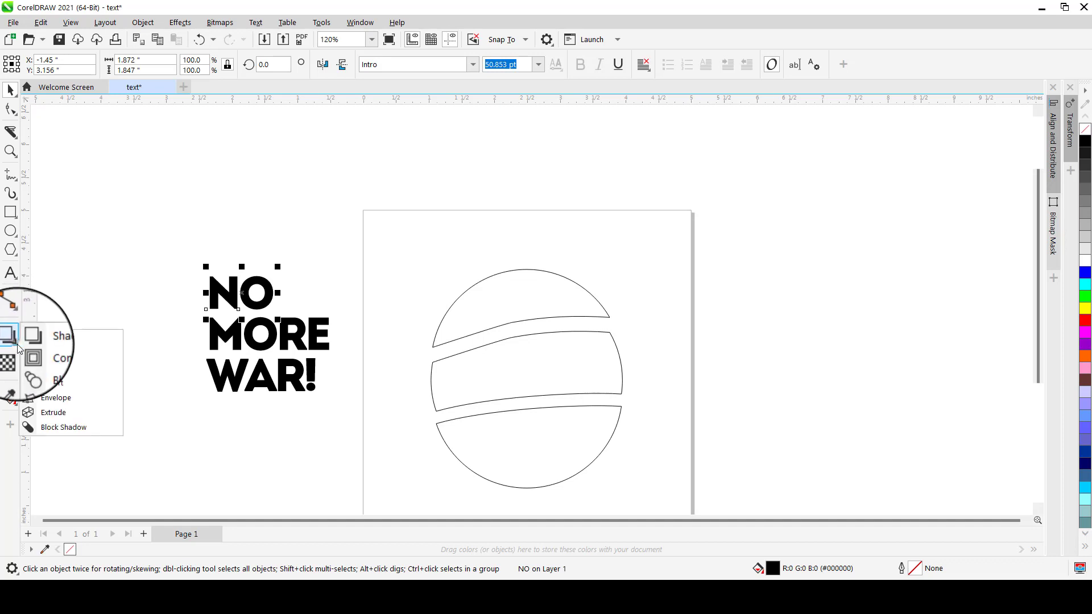
left_click(56, 398)
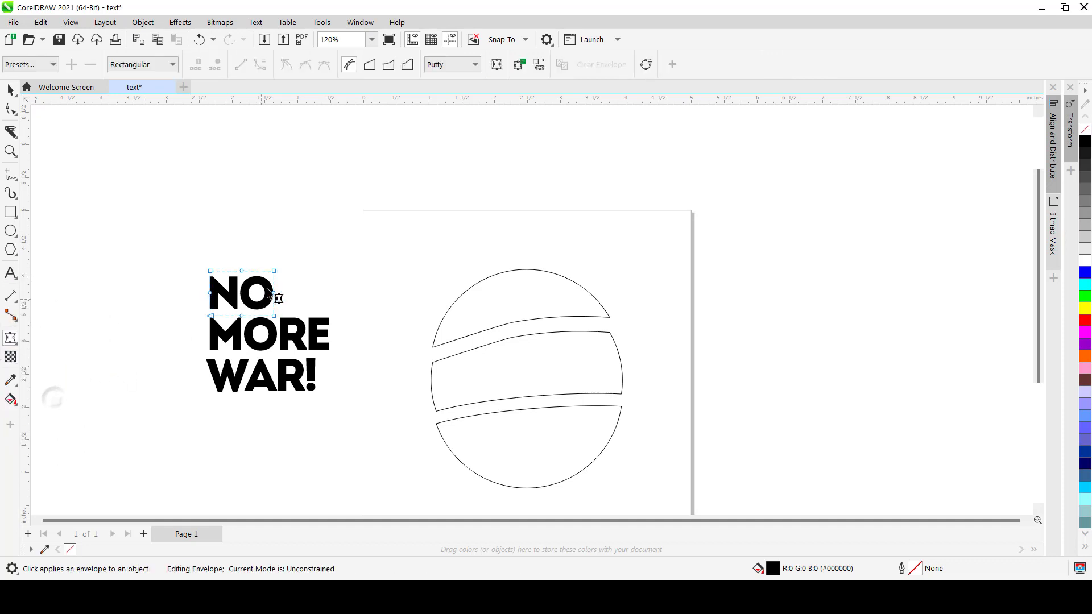
left_click(538, 64)
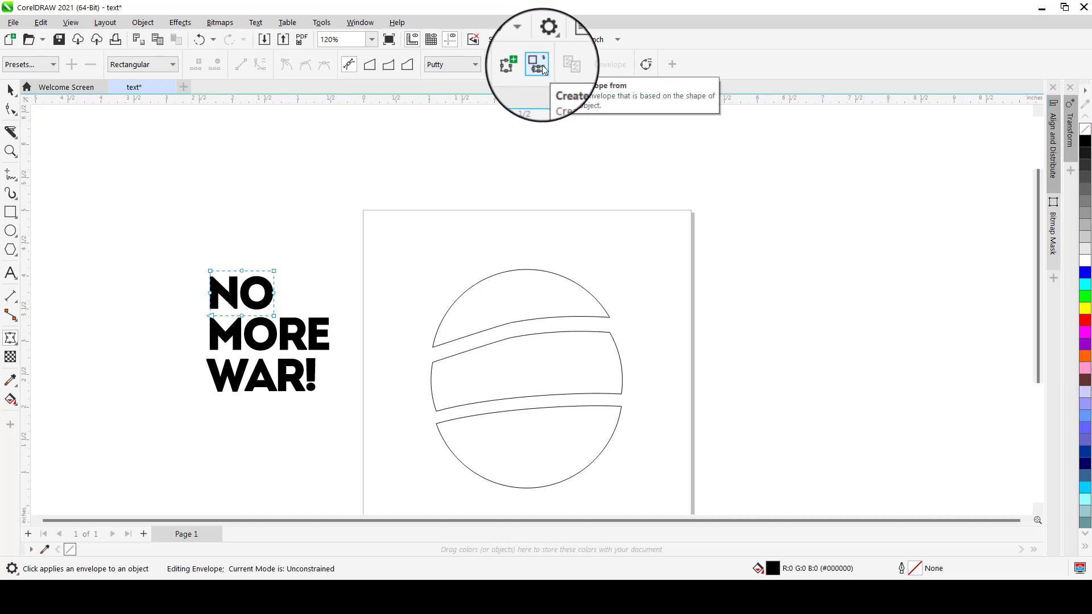
left_click(538, 65)
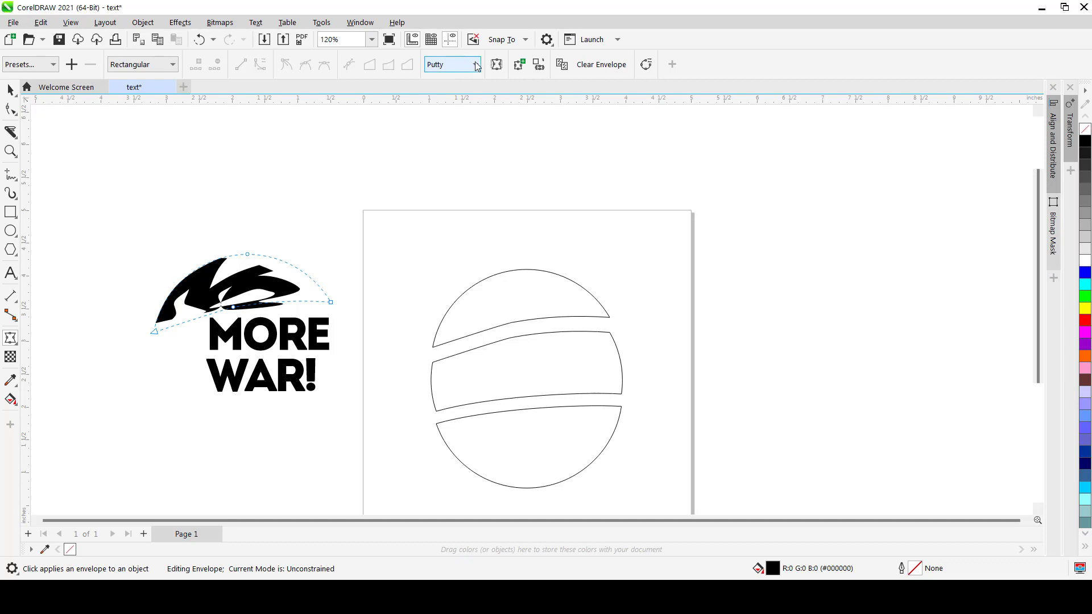
left_click(449, 64)
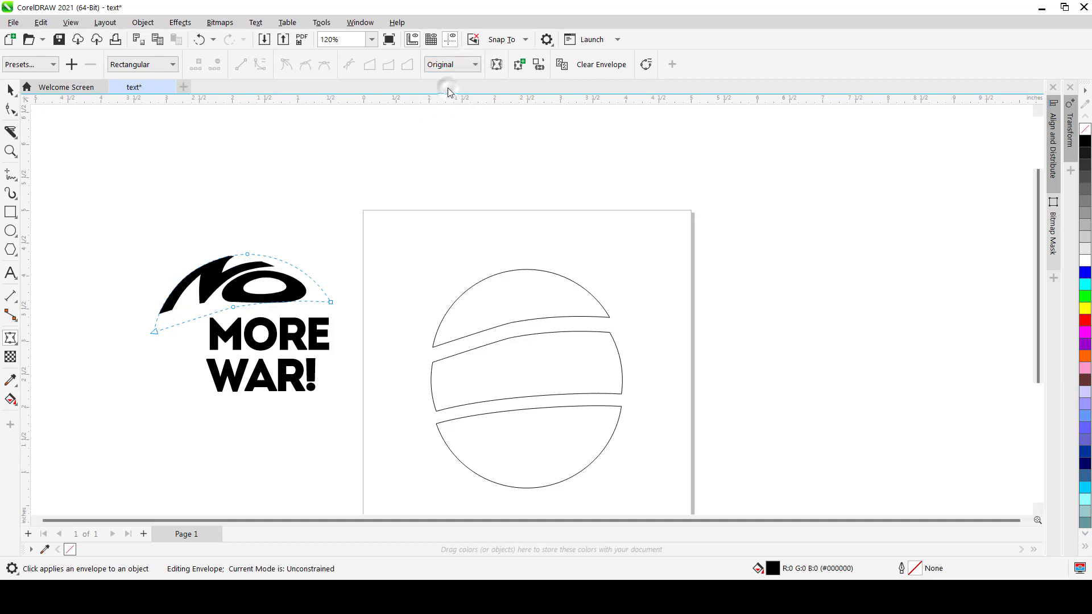
left_click(450, 64)
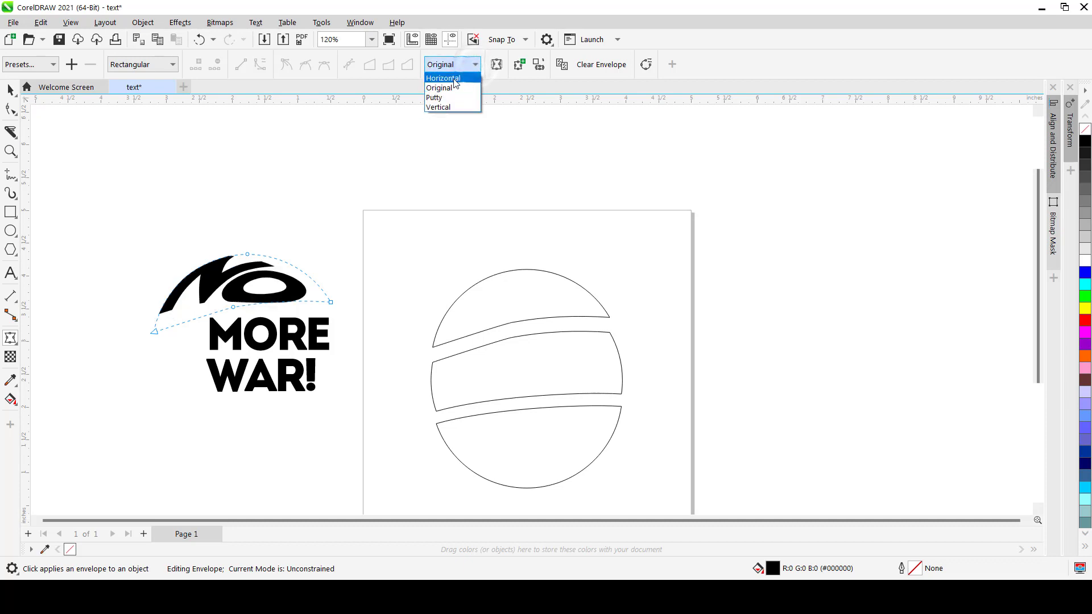
left_click(439, 107)
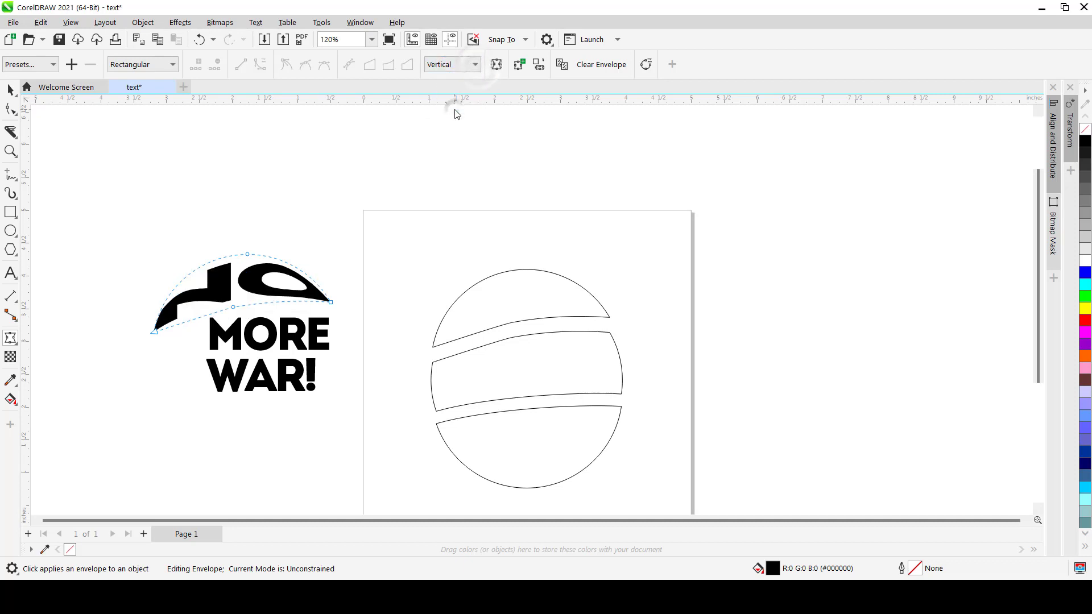
mouse_move(352, 318)
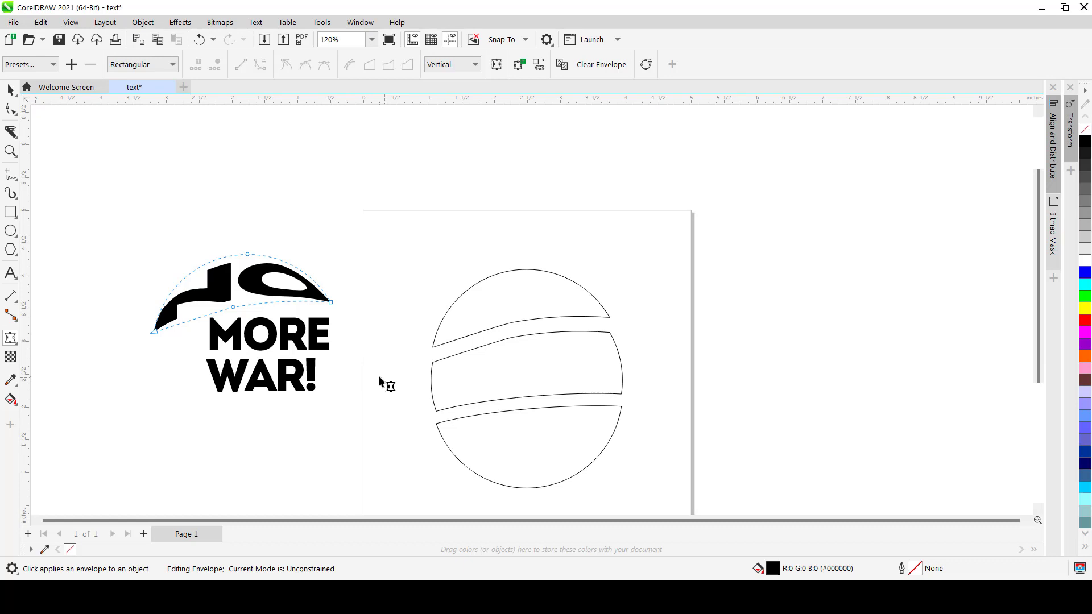
Step: Envelope MORE from the middle slice, settling on Vertical mapping
left_click(599, 64)
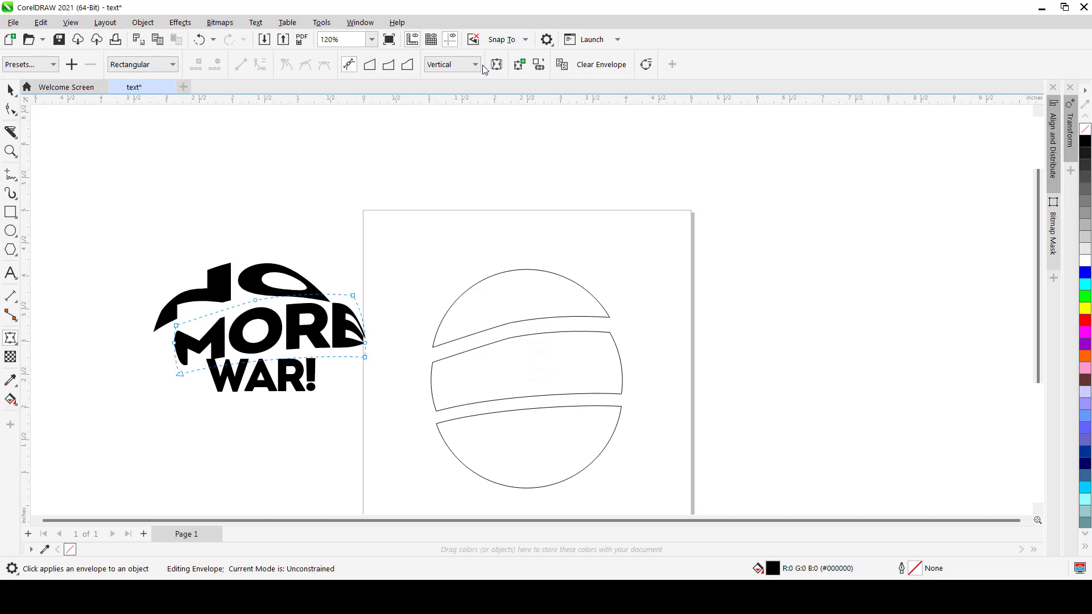
left_click(475, 64)
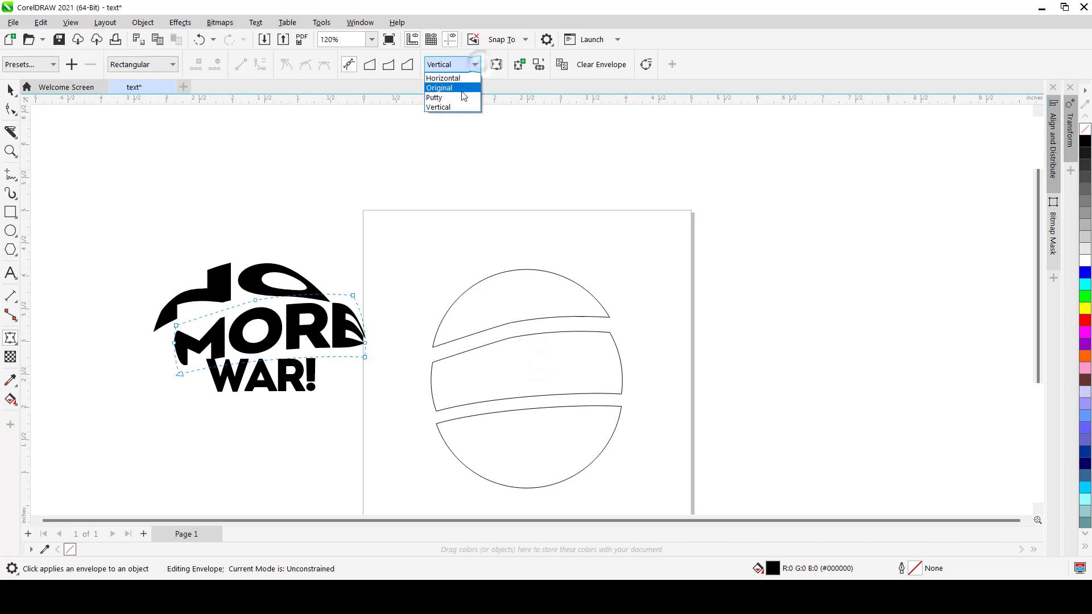
left_click(439, 88)
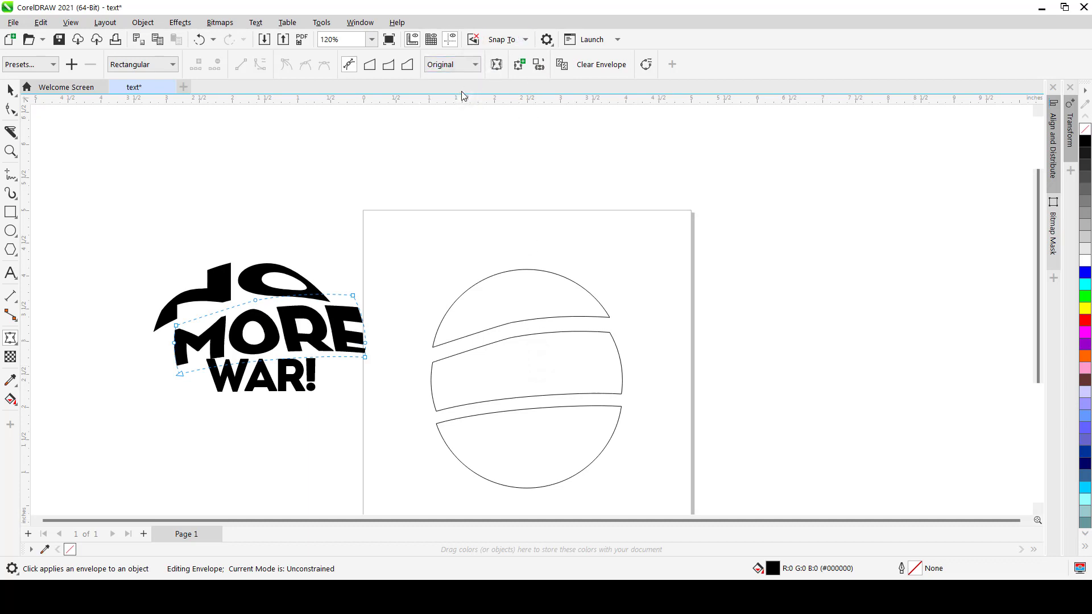
left_click(476, 65)
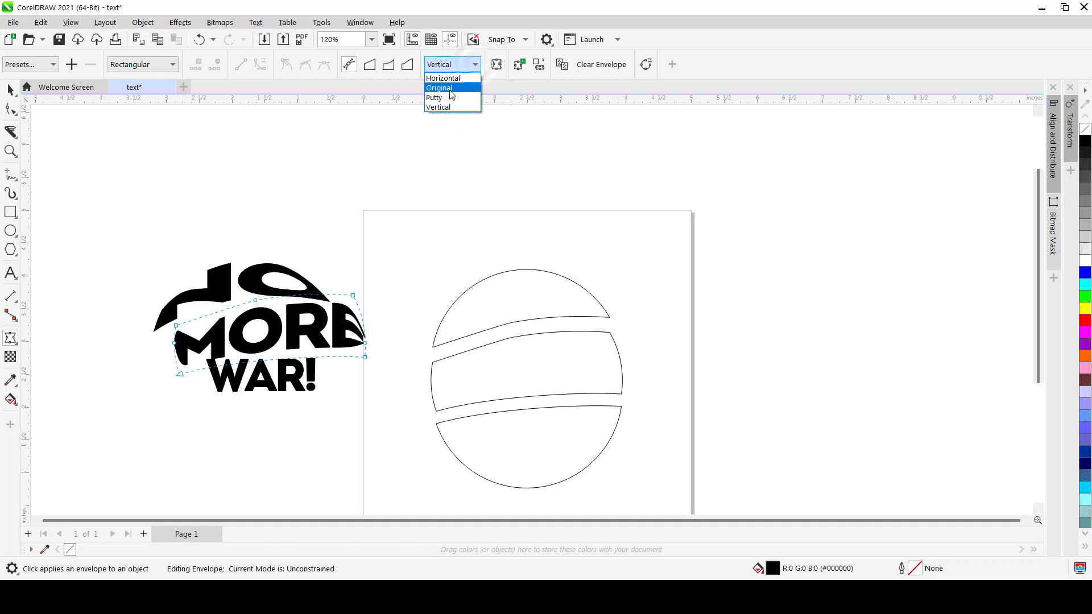
left_click(434, 97)
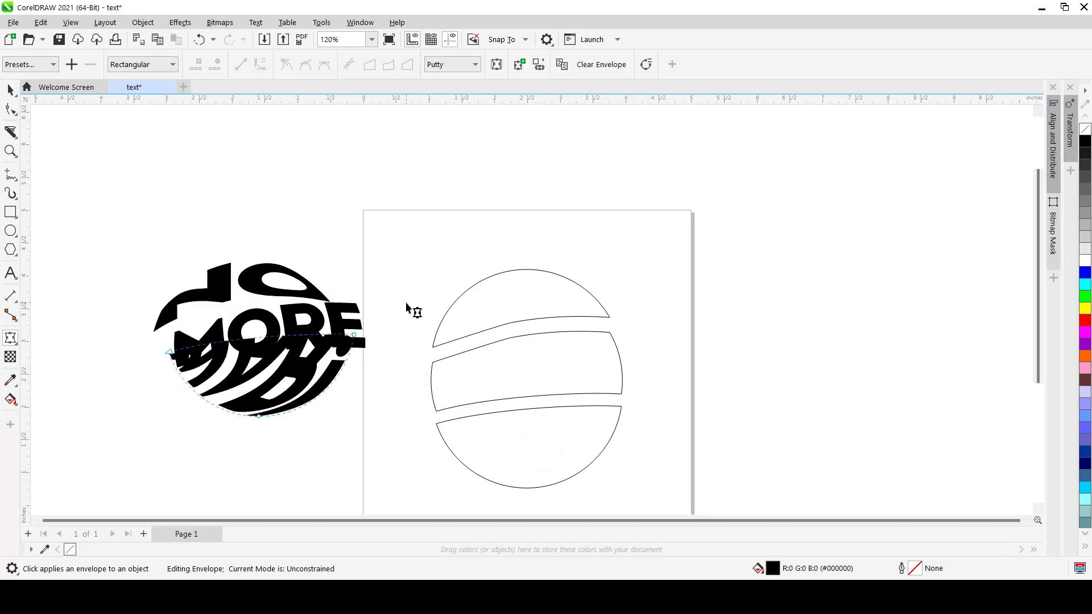
Step: Try Original and Horizontal mapping modes for the WAR! envelope
left_click(478, 64)
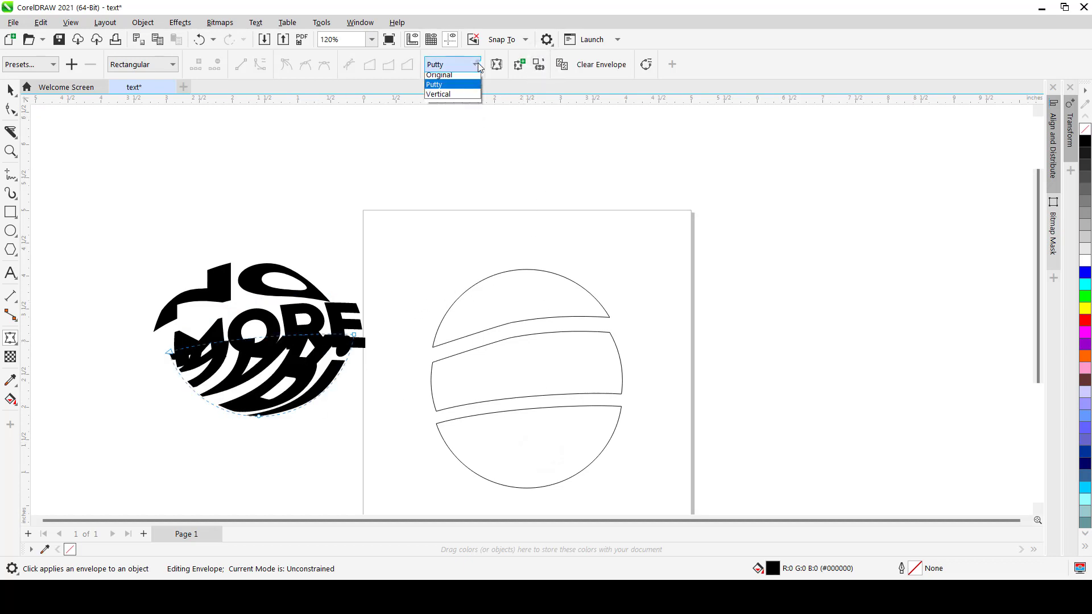
left_click(439, 74)
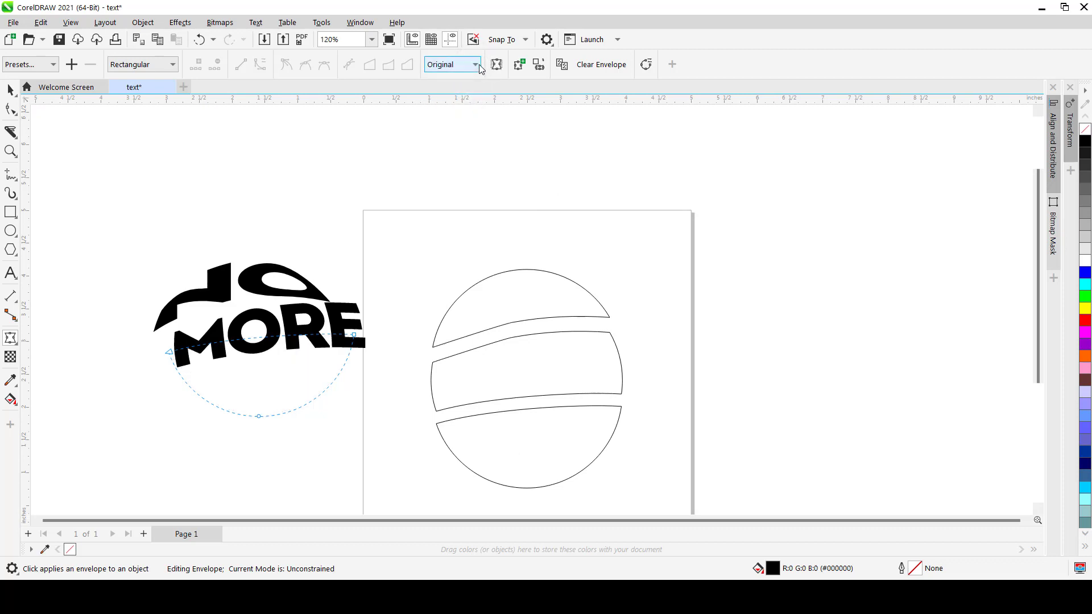
left_click(475, 64)
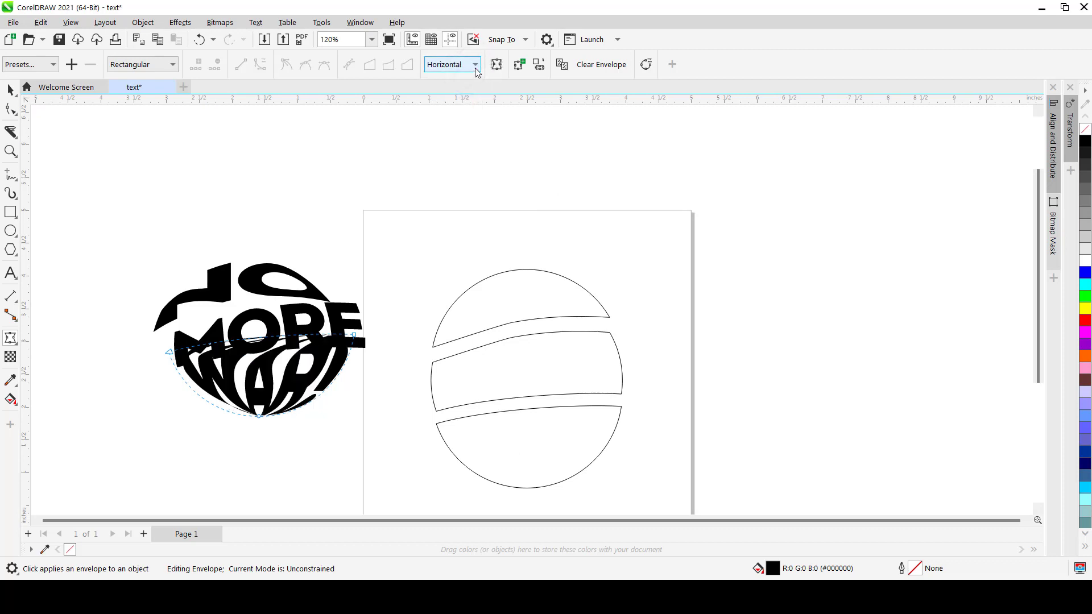
left_click(452, 65)
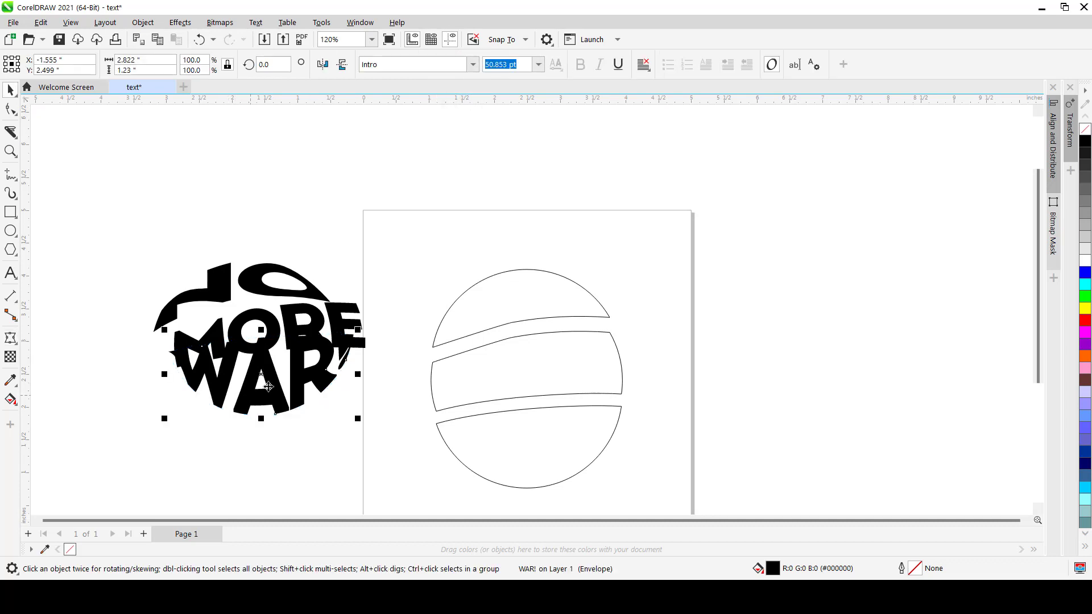
Step: Drag WAR! into the bottom slice and MORE into the middle slice, then select the words
left_click_drag(268, 380, 529, 450)
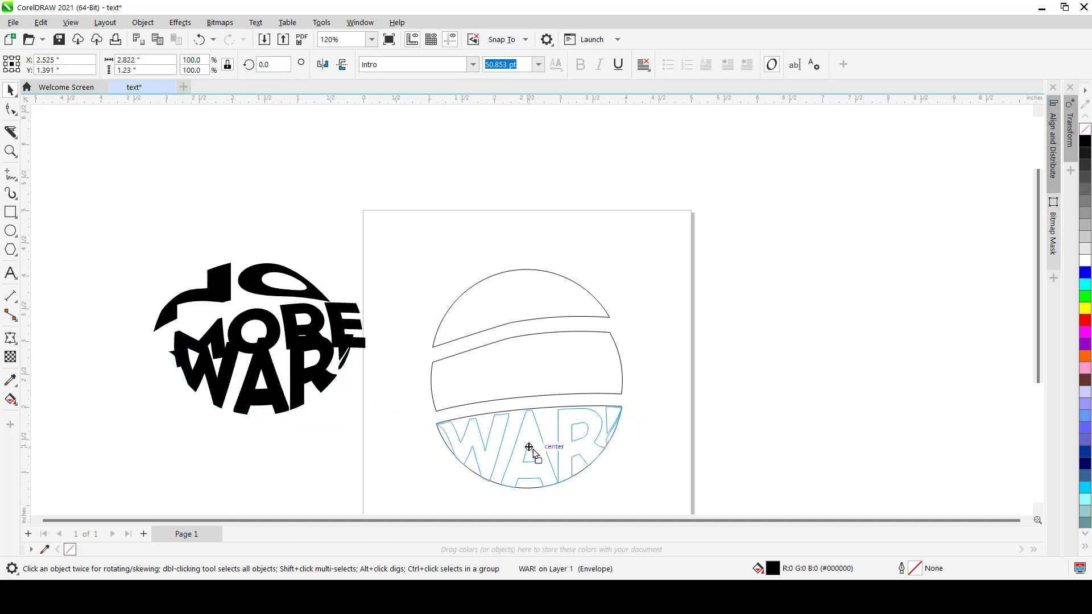
left_click(527, 384)
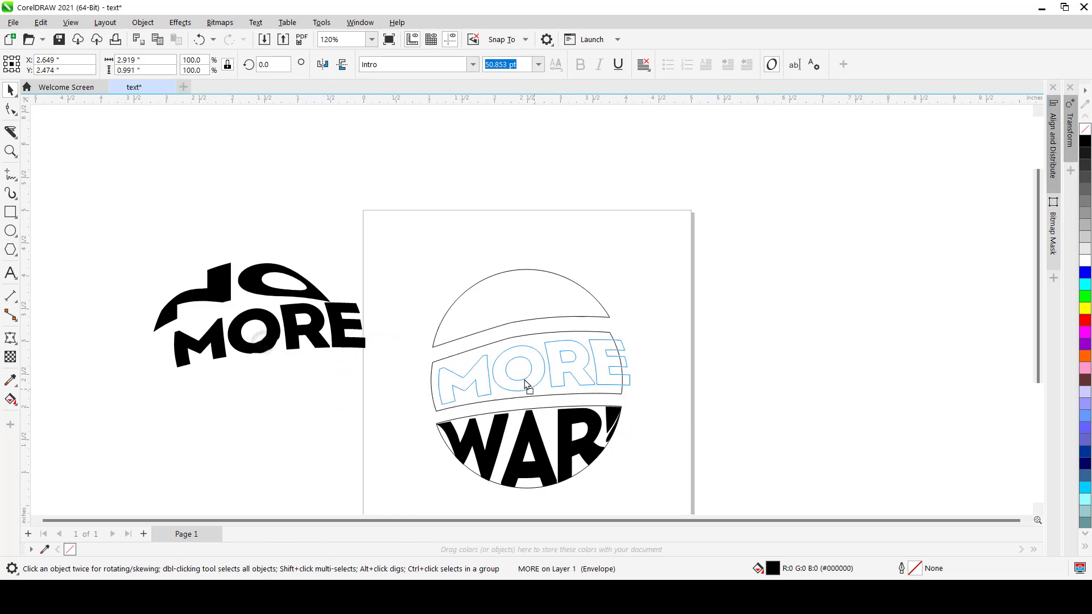
left_click_drag(526, 385, 523, 391)
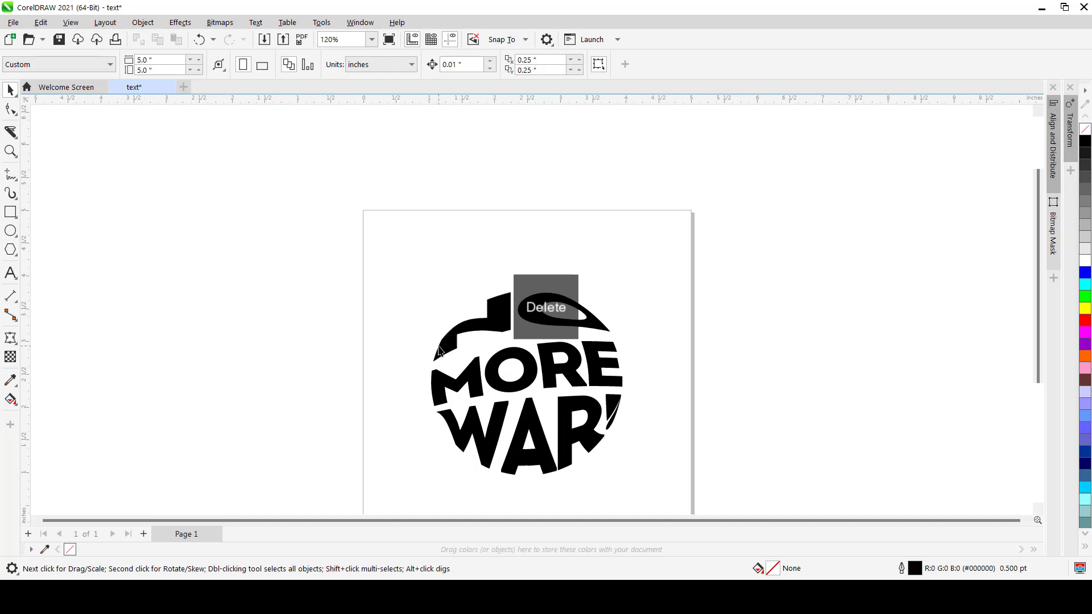
left_click(546, 306)
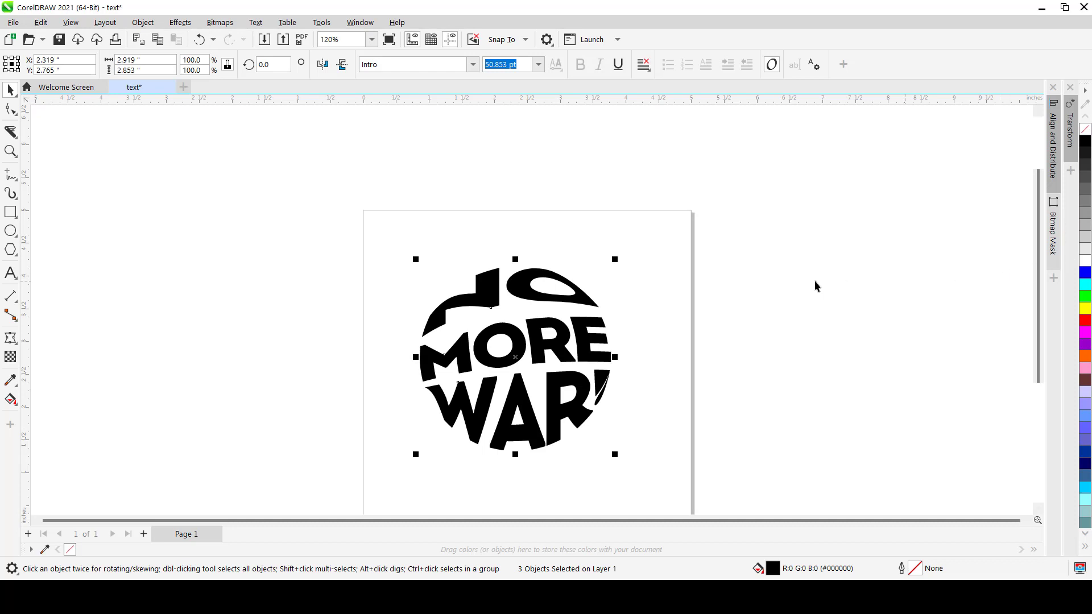
Step: Group the three word lines and fill them cyan from the palette
key("Ctrl+g")
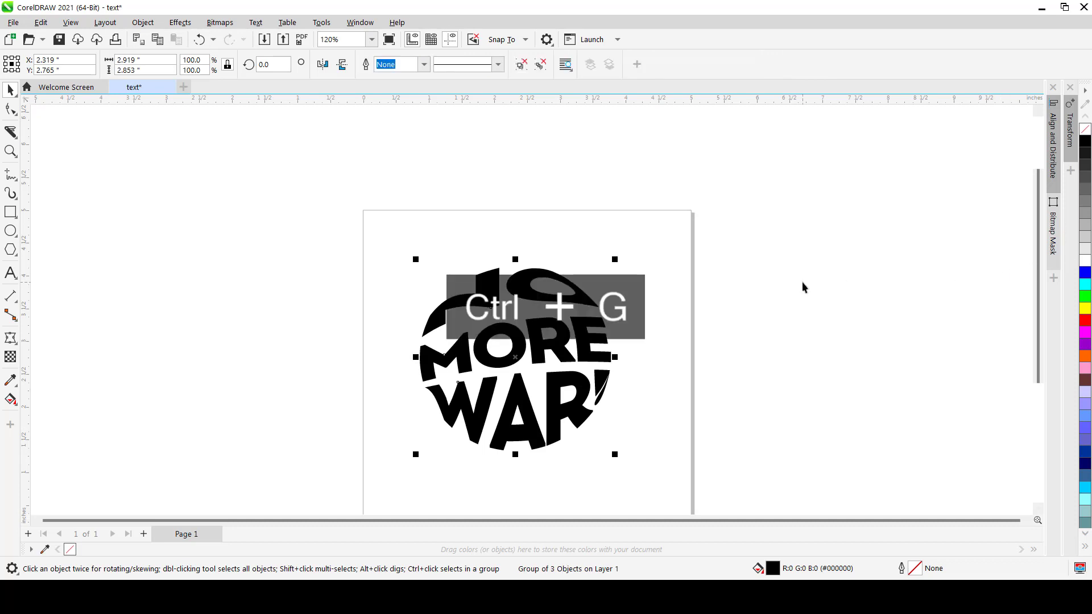
key("ctrl+g")
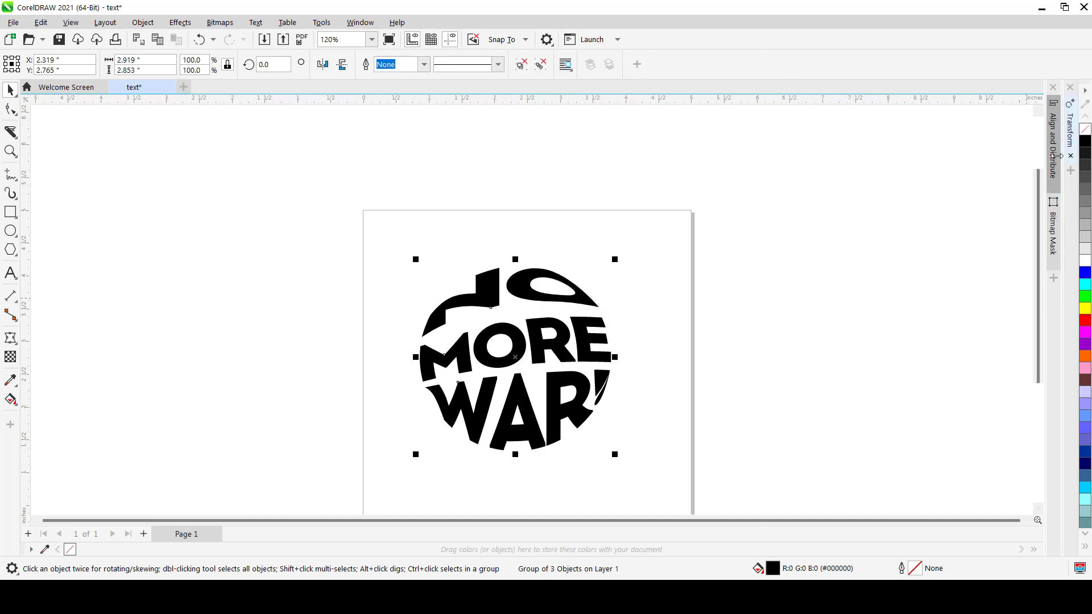
left_click(1084, 288)
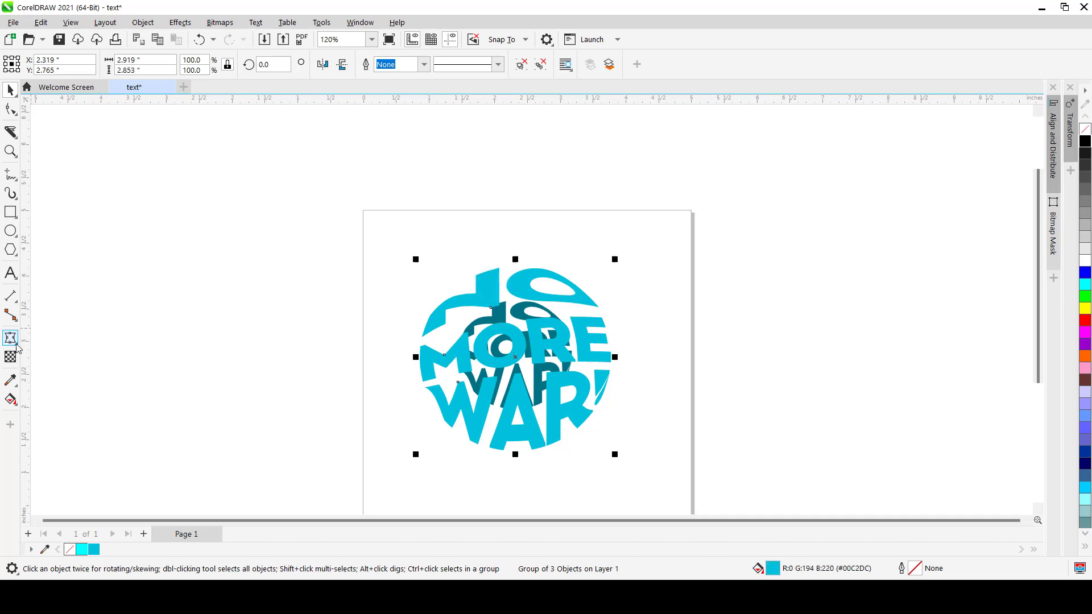
Step: Blend the cyan front lettering into the dark teal copy using 80 steps
left_click(10, 338)
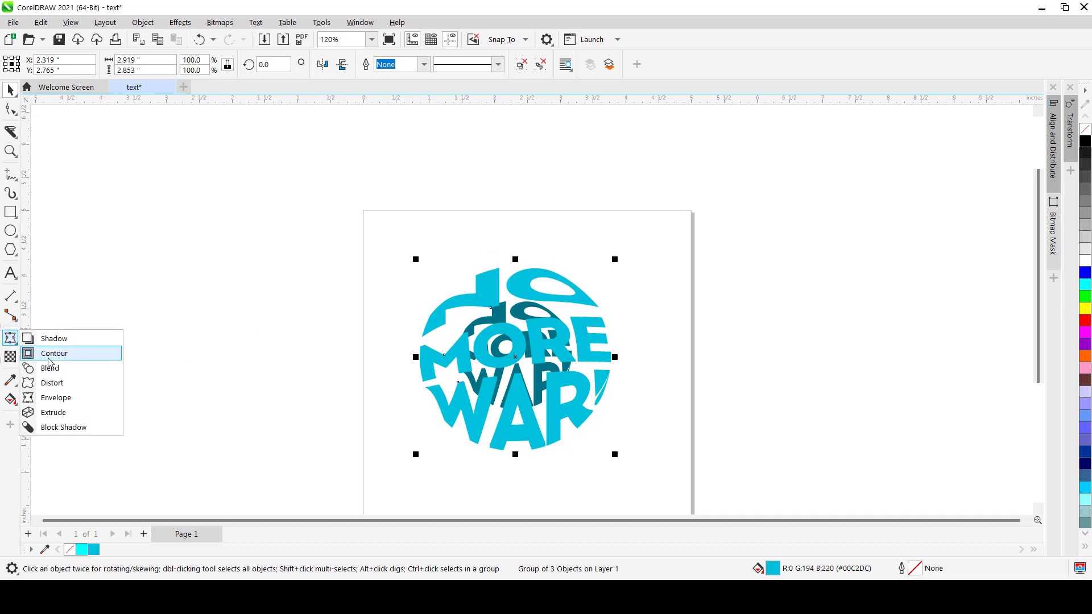
left_click(50, 368)
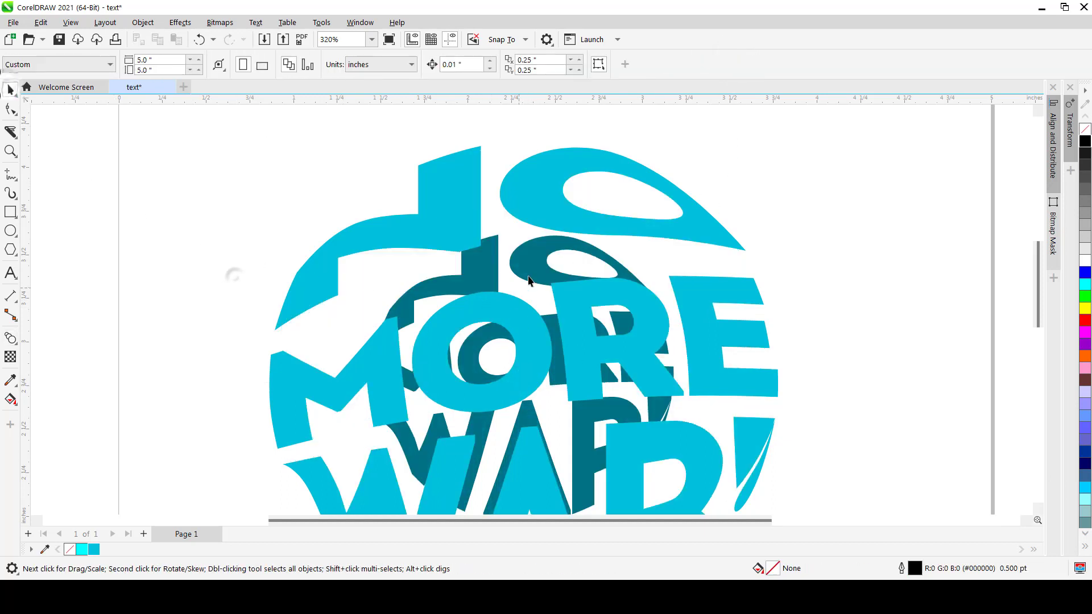
left_click(529, 282)
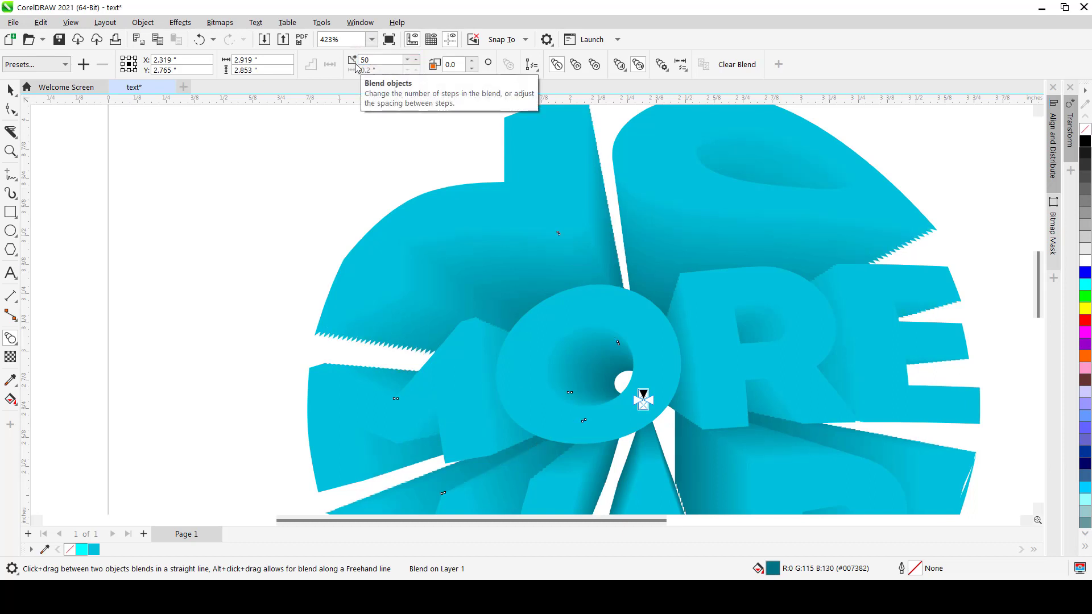
left_click(383, 59)
type("80")
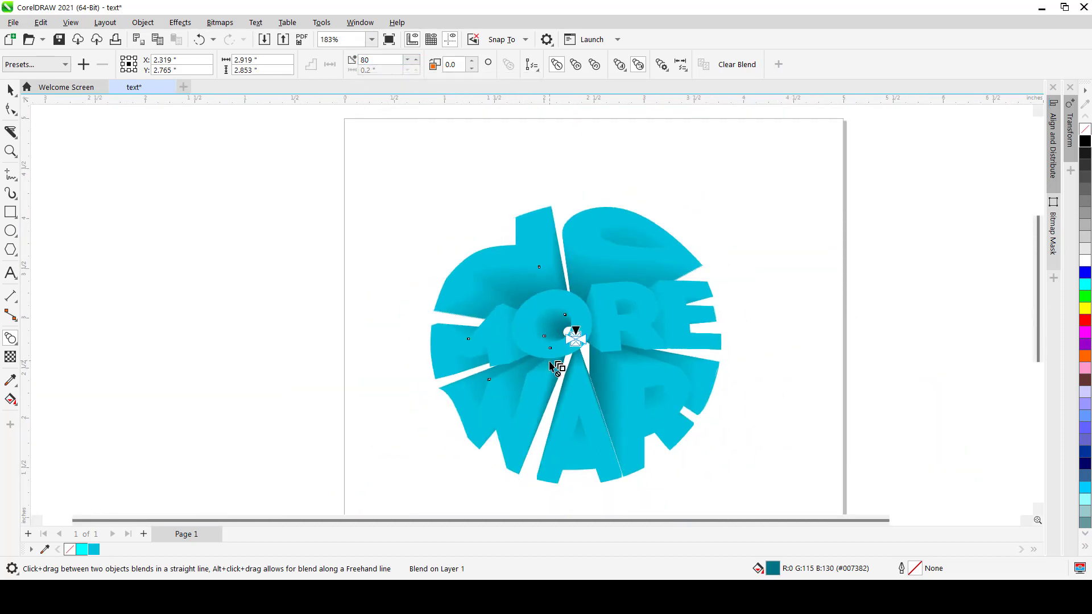
left_click(10, 90)
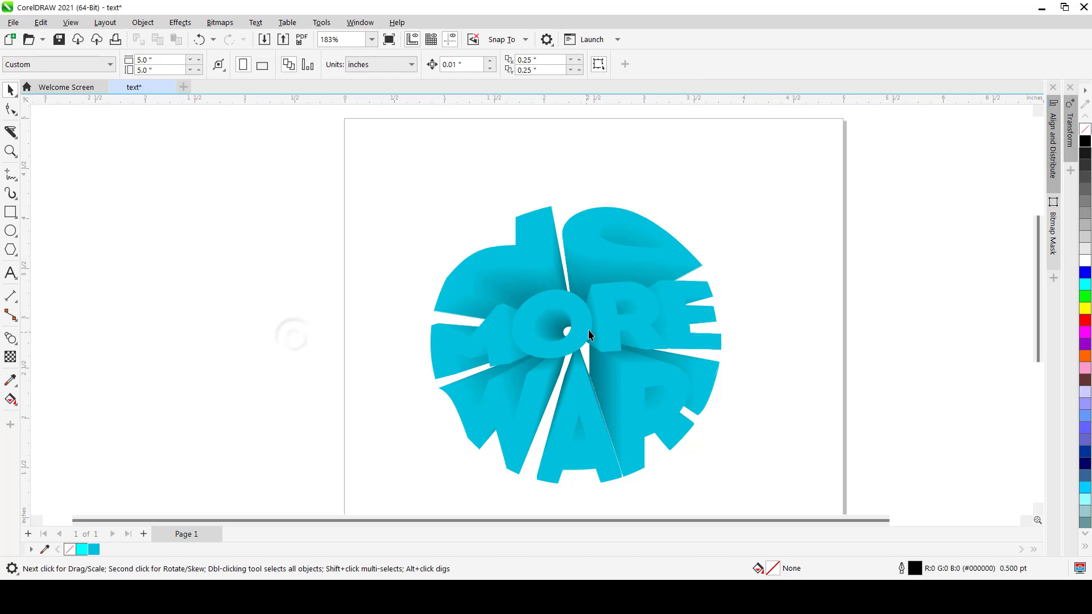
Step: Paste a copy of the lettering on top and give it a 1 pt cyan outline
left_click(583, 335)
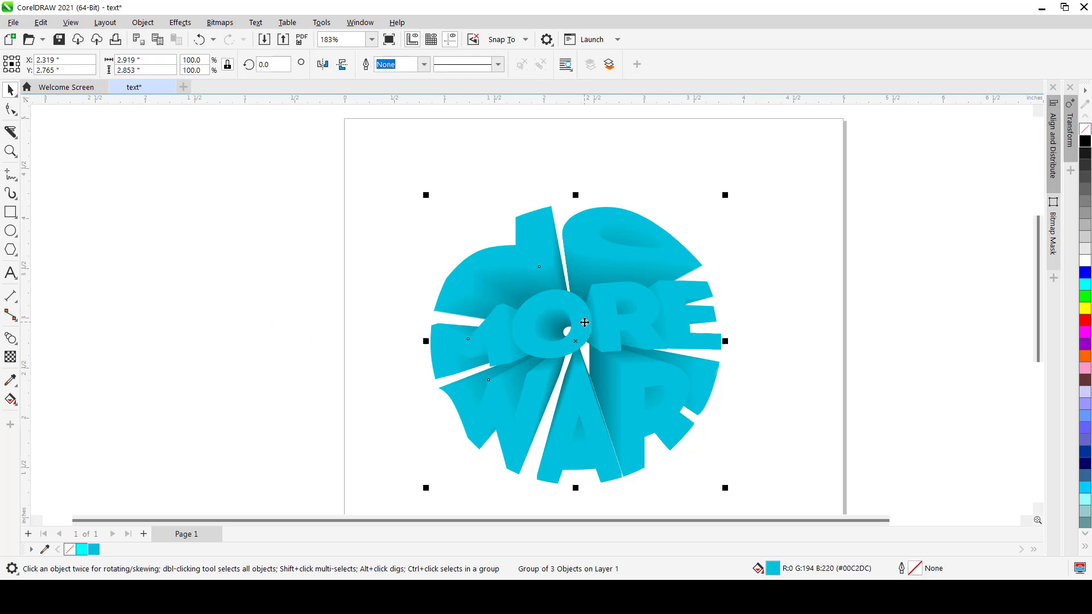
key("ctrl+v")
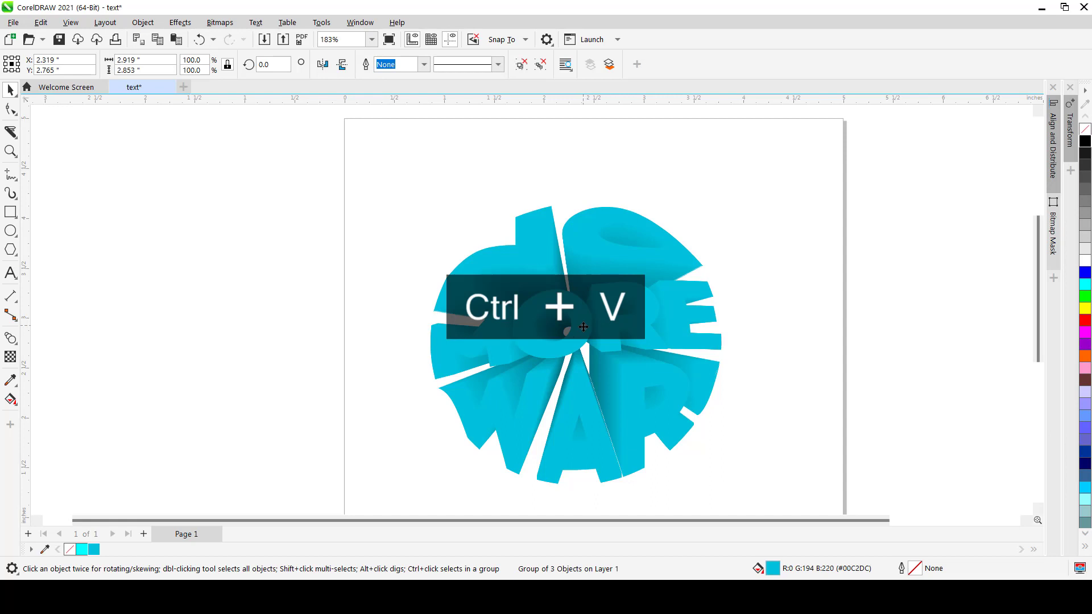
key("ctrl+v")
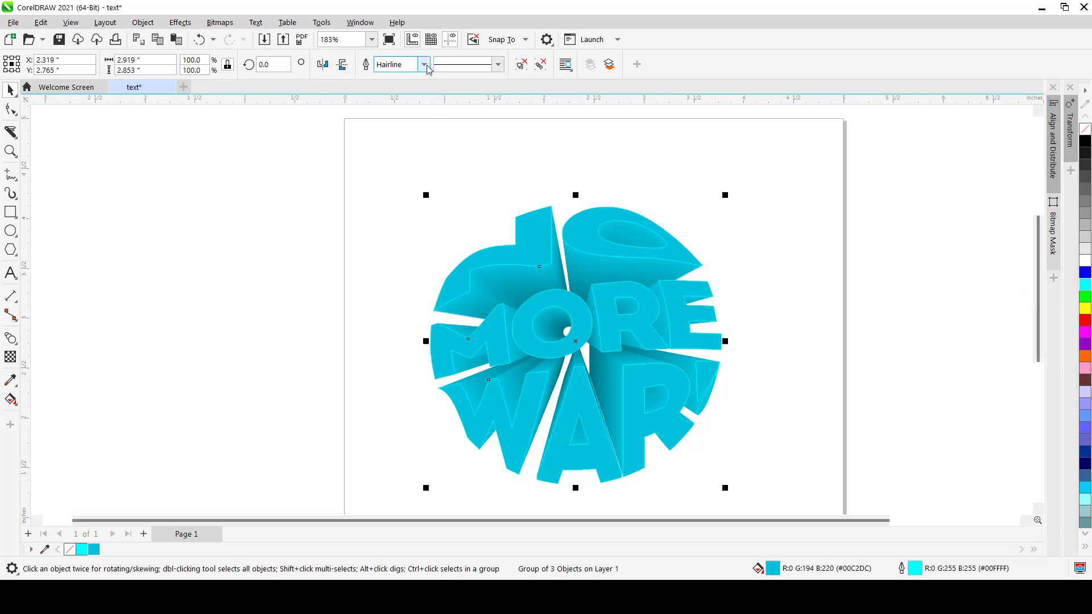
left_click(423, 64)
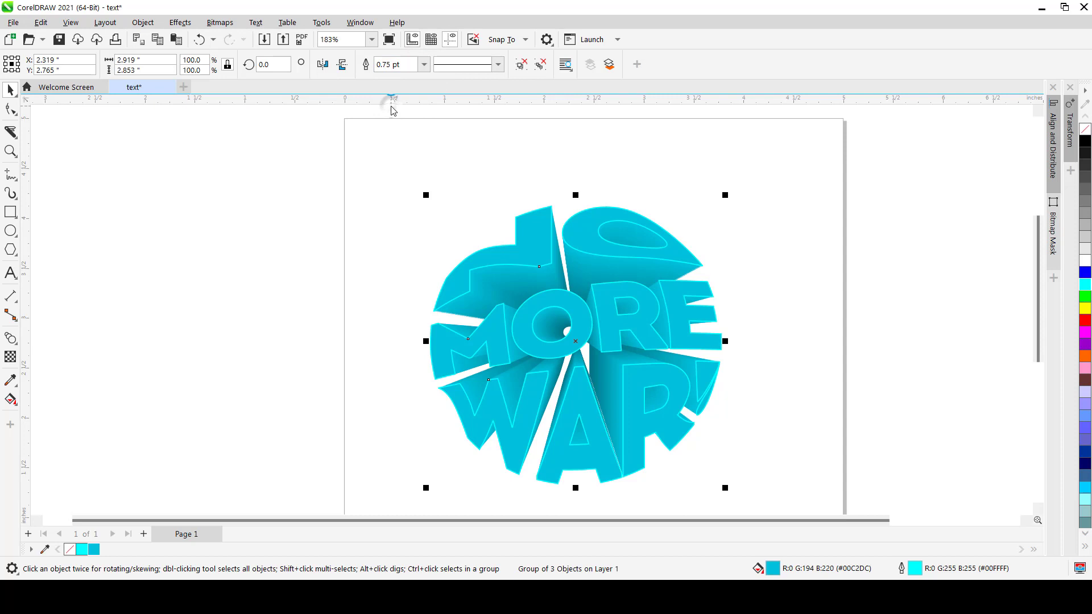
left_click(423, 65)
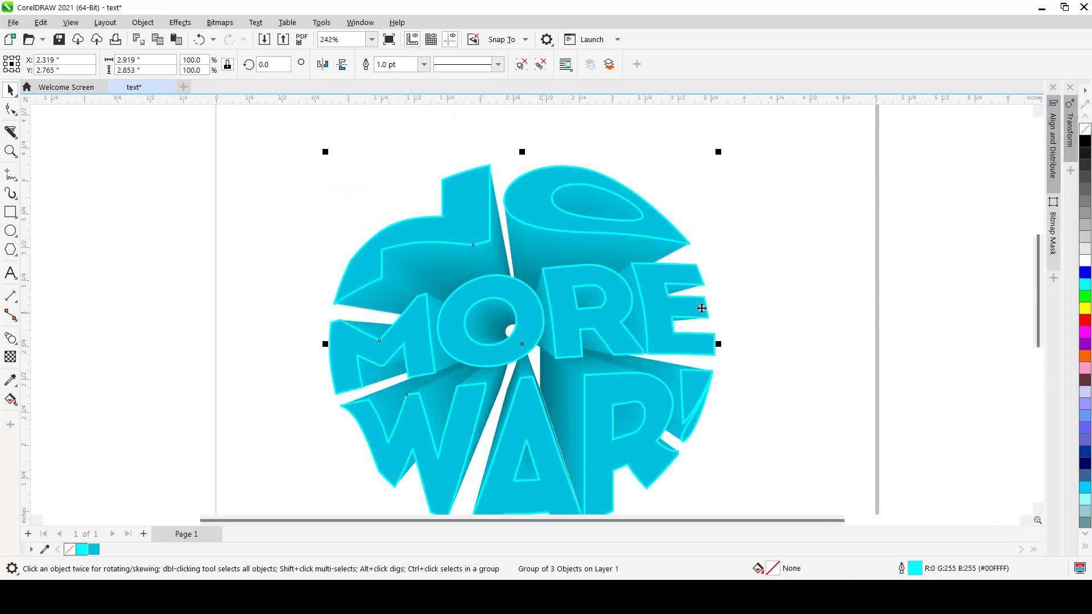
Step: Add a black page-sized rectangle and send it behind the lettering
left_click(424, 64)
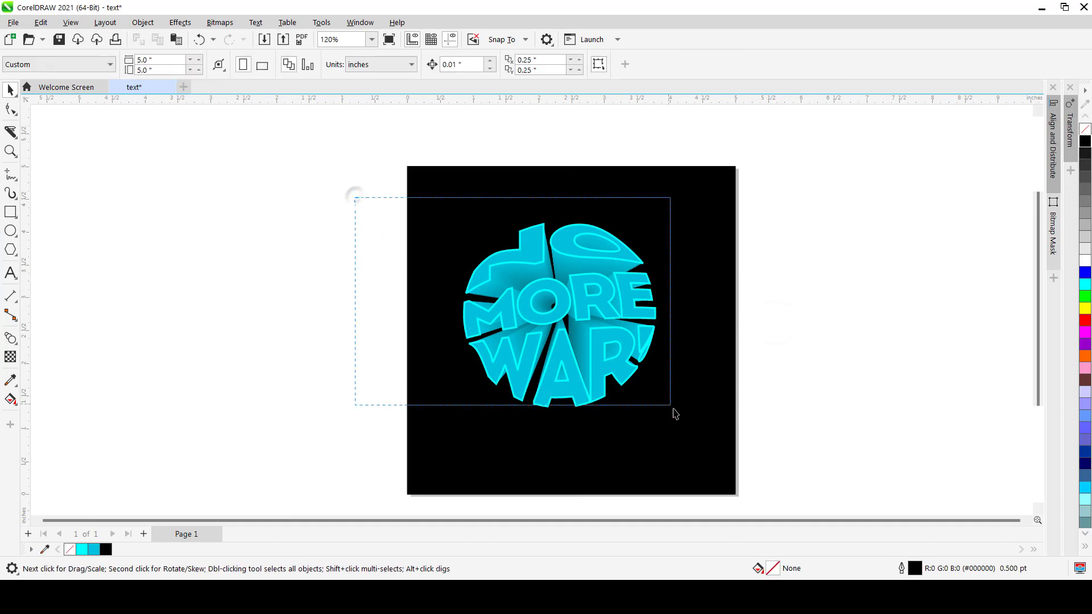
Step: Group the cyan emblem and center it on the black page
key("ctrl+g")
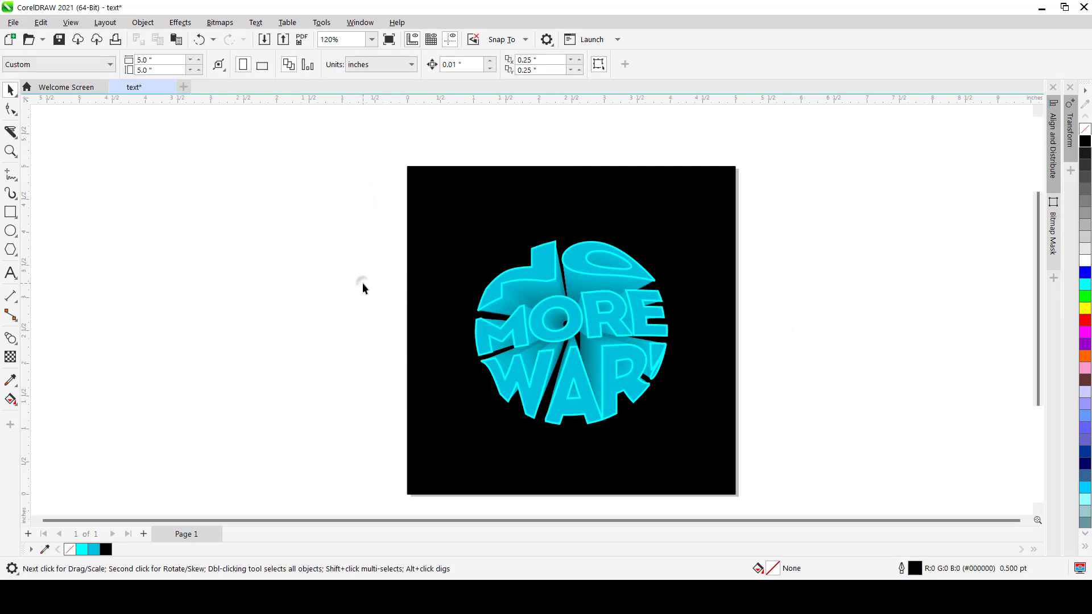
mouse_move(615, 426)
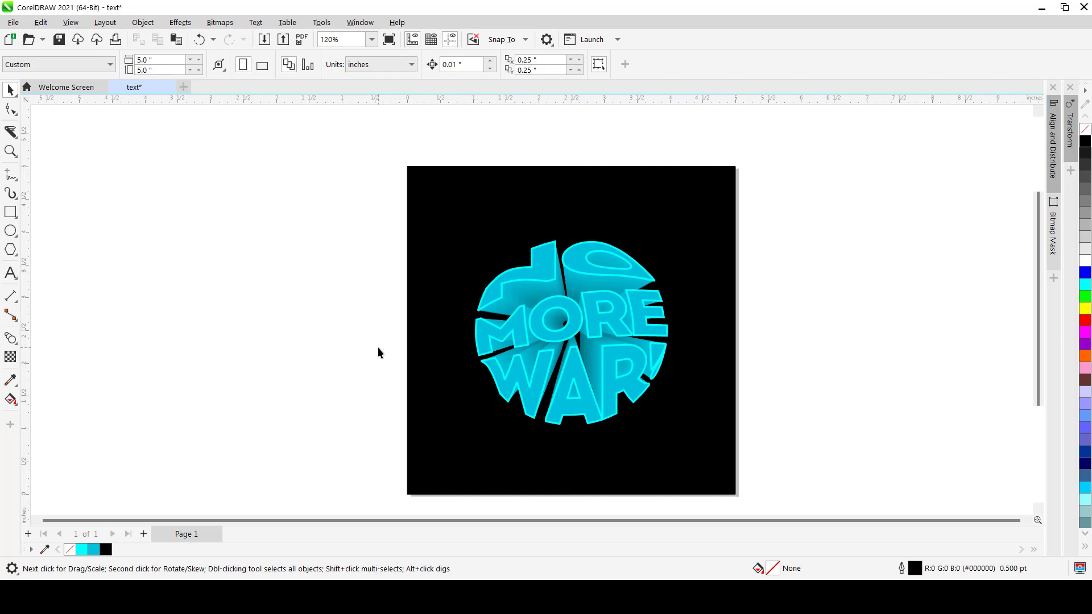
mouse_move(390, 351)
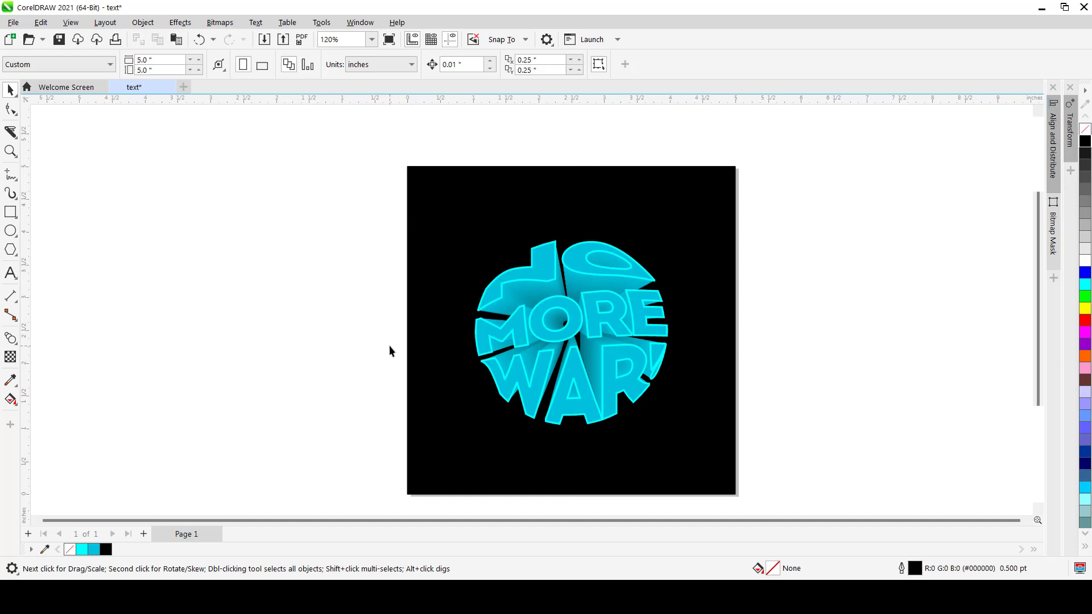
mouse_move(438, 367)
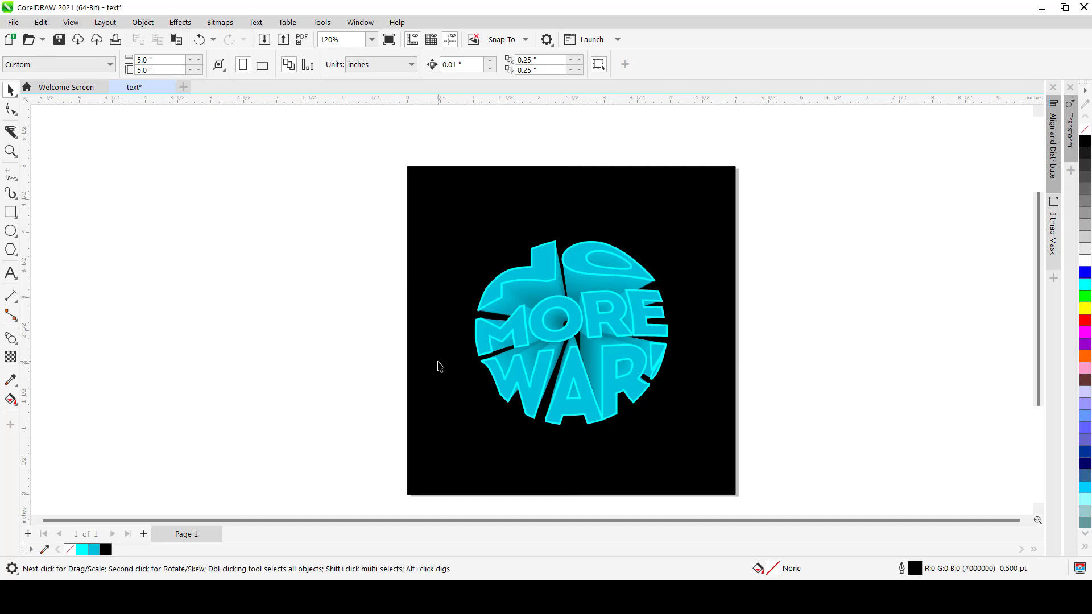
mouse_move(415, 354)
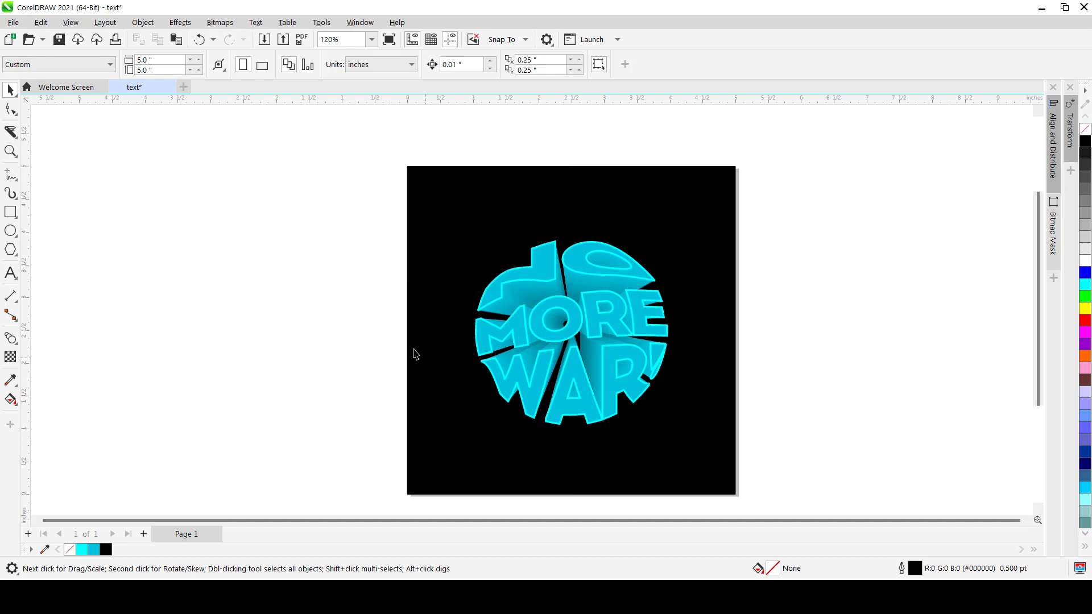